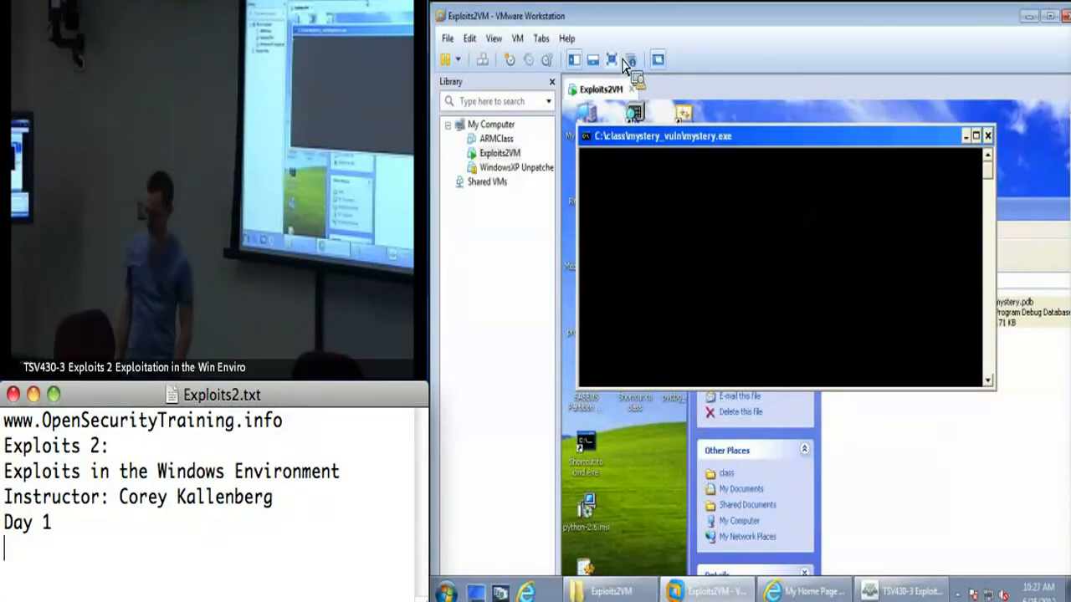
pyautogui.moveTo(612, 58)
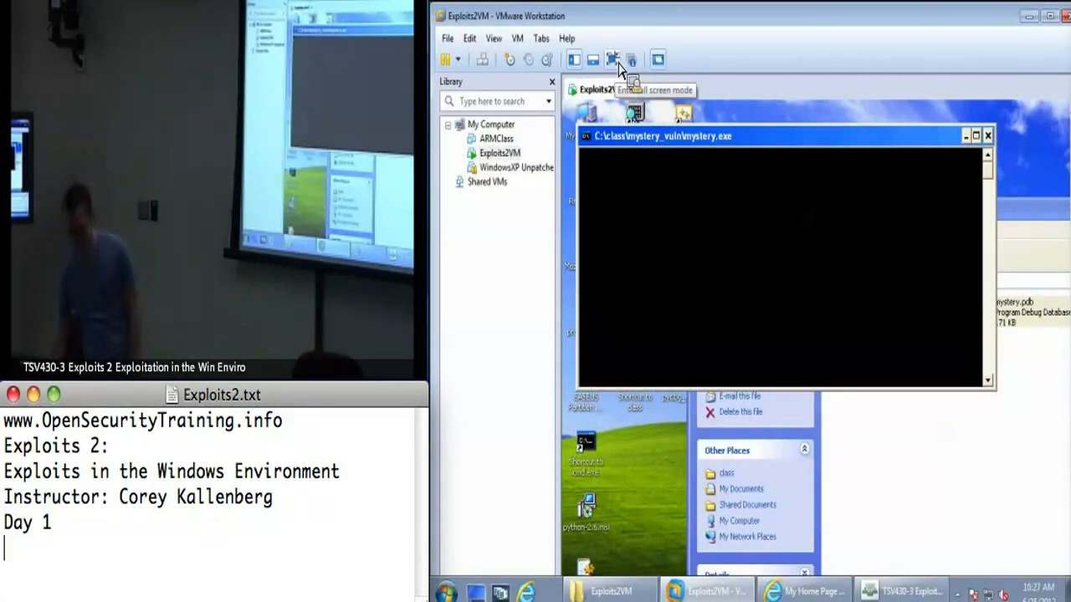
# Switch the VMware virtual machine to full screen mode
pyautogui.click(613, 58)
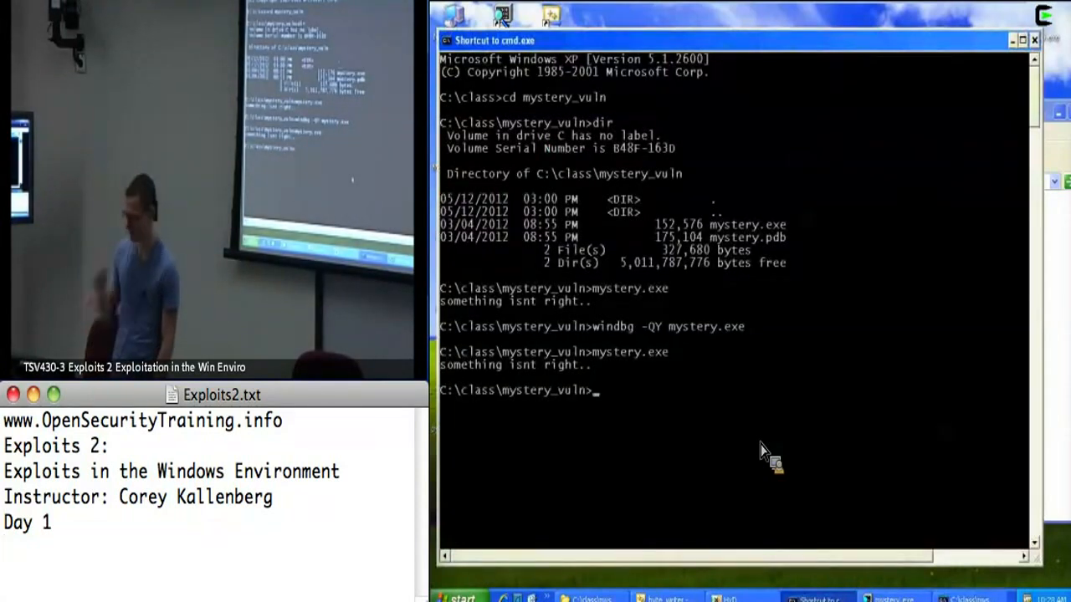
# Start debugging mystery.exe in WinDbg, breaking on mystery!main
pyautogui.write('mystery.exe')
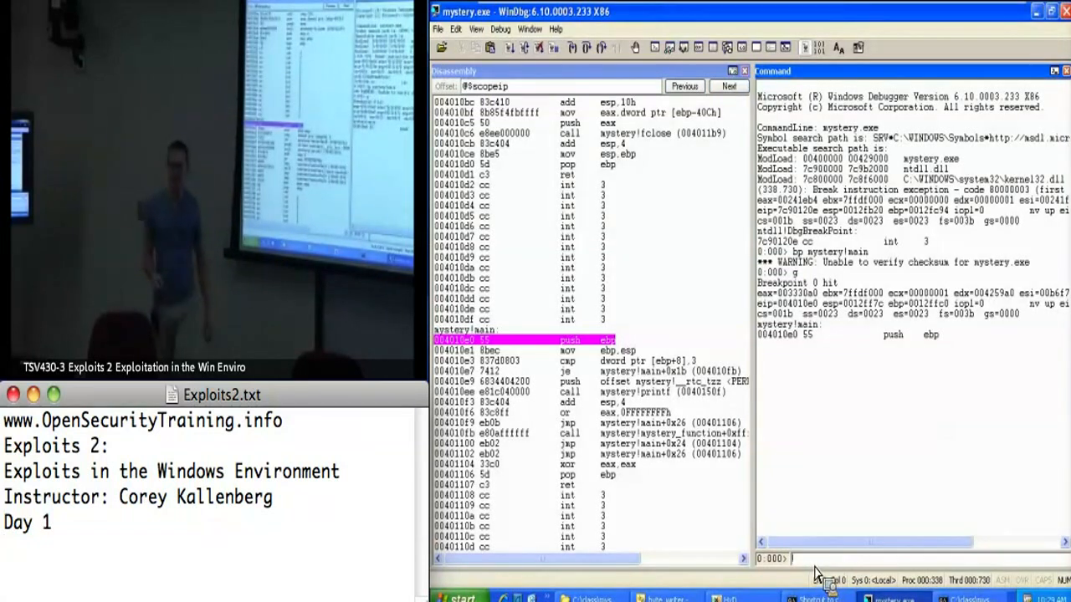
# Open WinDbg's font settings from the View menu to enlarge window text
pyautogui.click(476, 29)
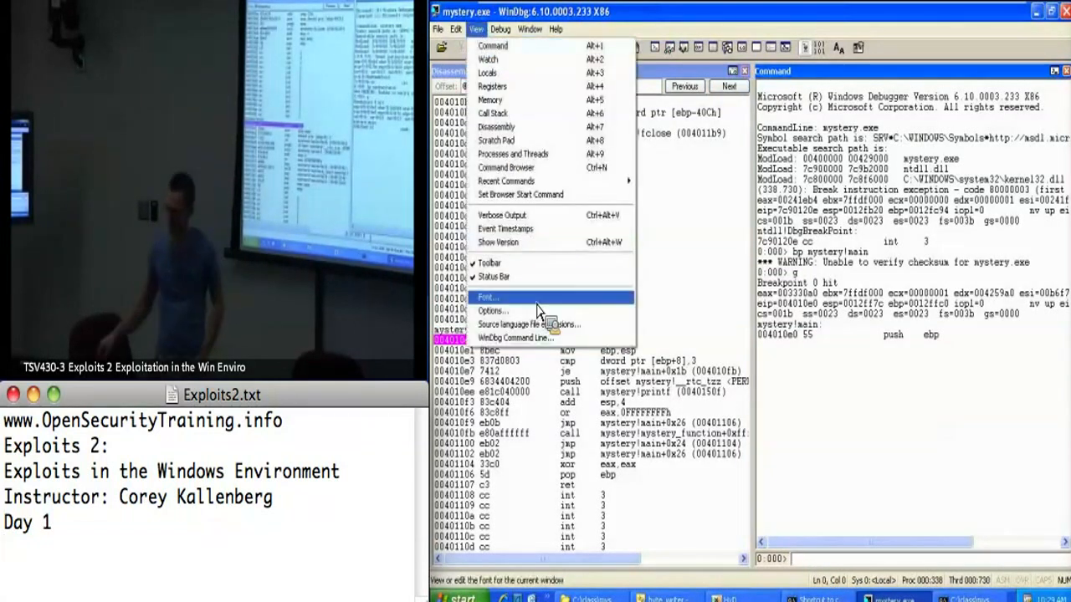
pyautogui.click(486, 296)
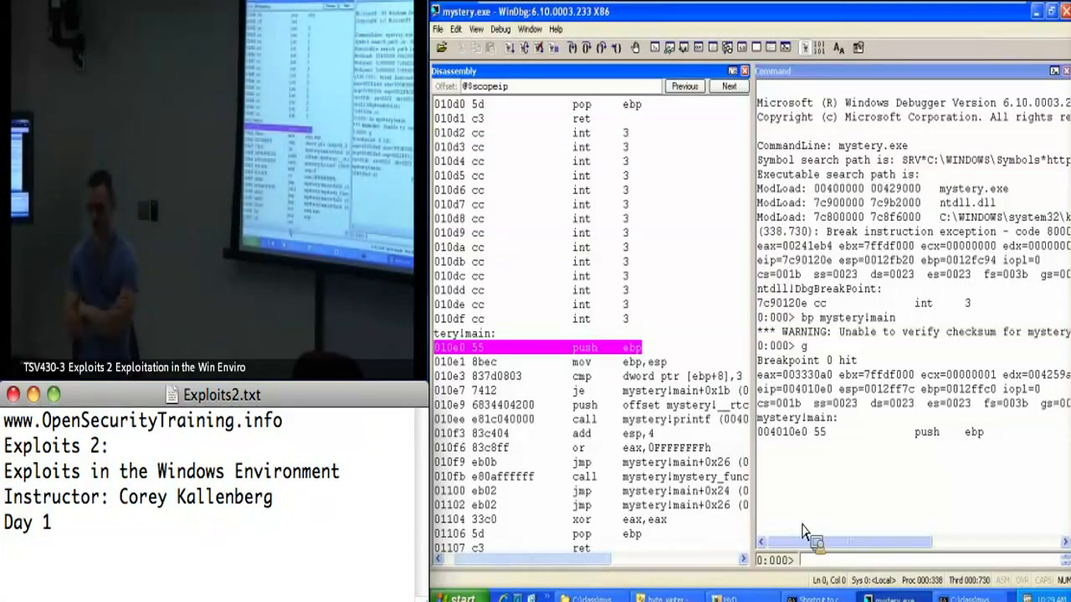
pyautogui.moveTo(824, 518)
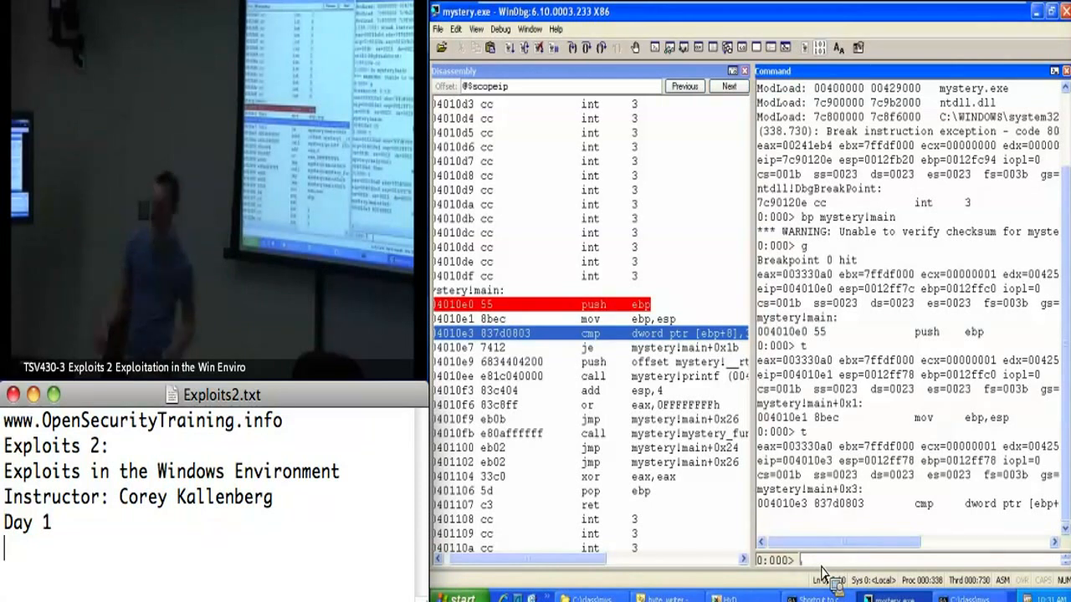
# Dump main's argument with dd ebp+ and the stack with dd esp
pyautogui.write('dd ebp+')
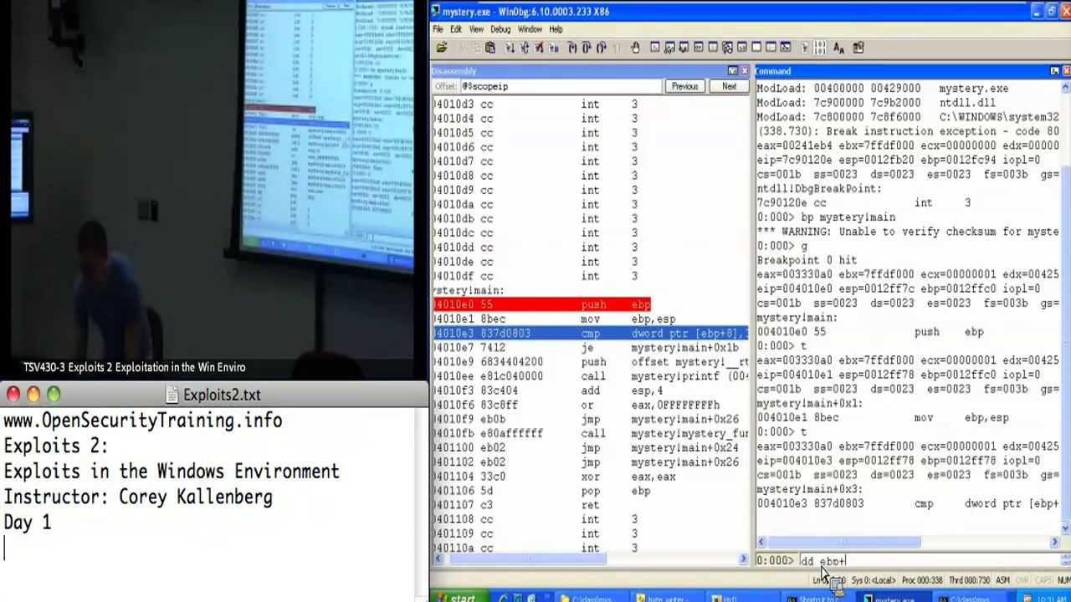
pyautogui.press('Return')
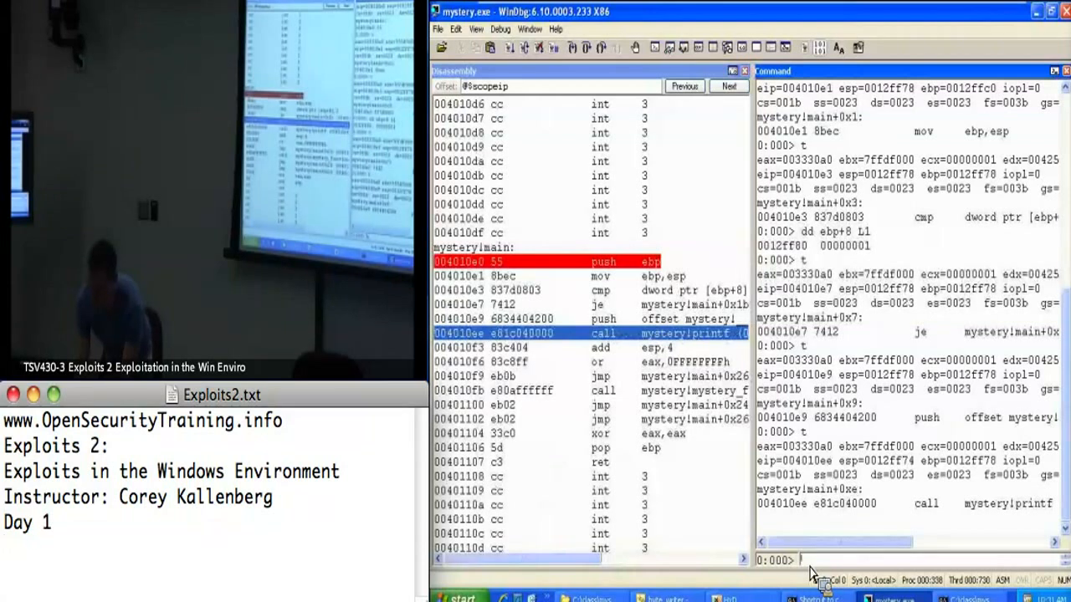
pyautogui.write('dd esp')
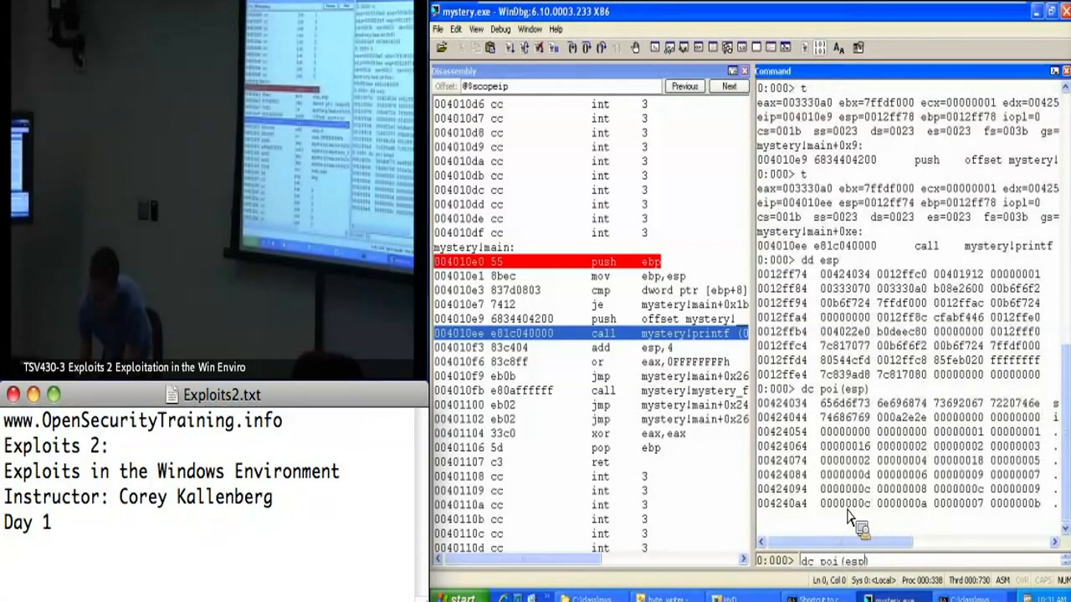
pyautogui.press('Return')
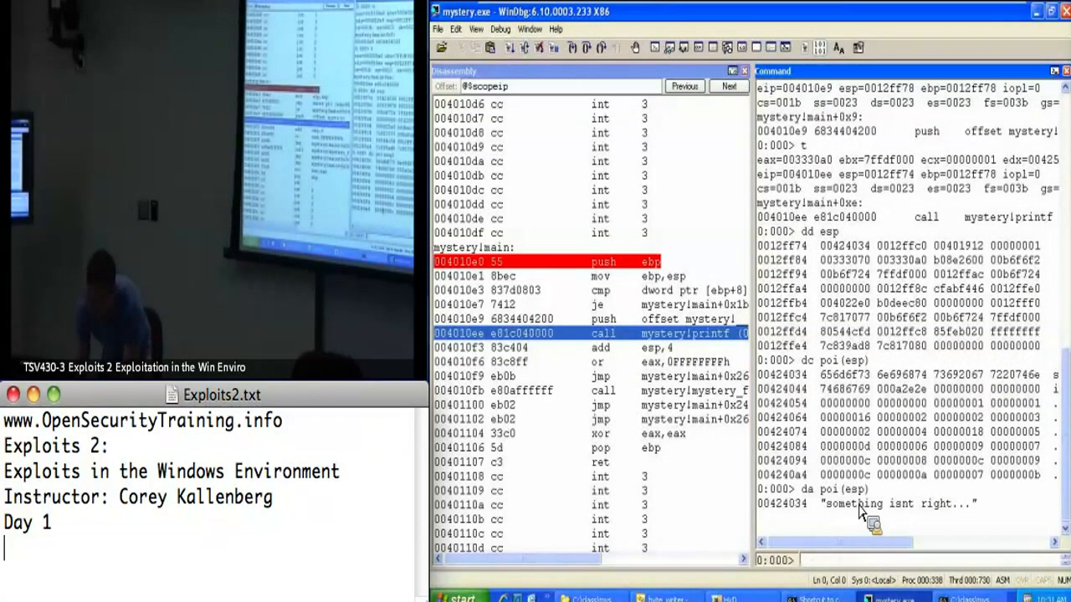
pyautogui.moveTo(912, 473)
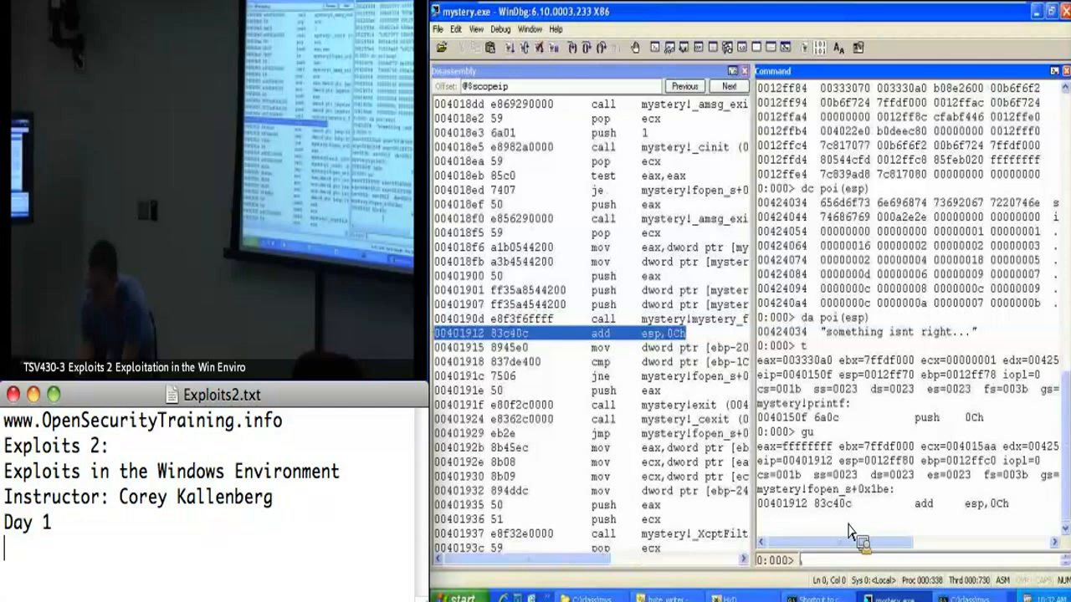
# Single-step the restarted mystery.exe with t toward the printf call
pyautogui.write('t')
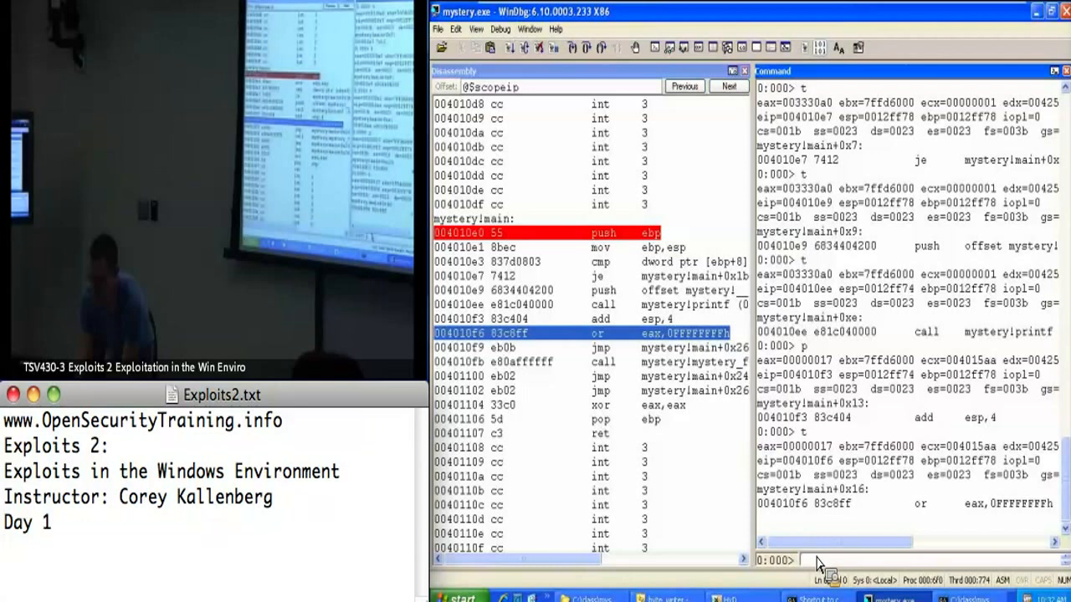
# Single-step with t through main's jmp to pop ebp at 00401106
pyautogui.write('t')
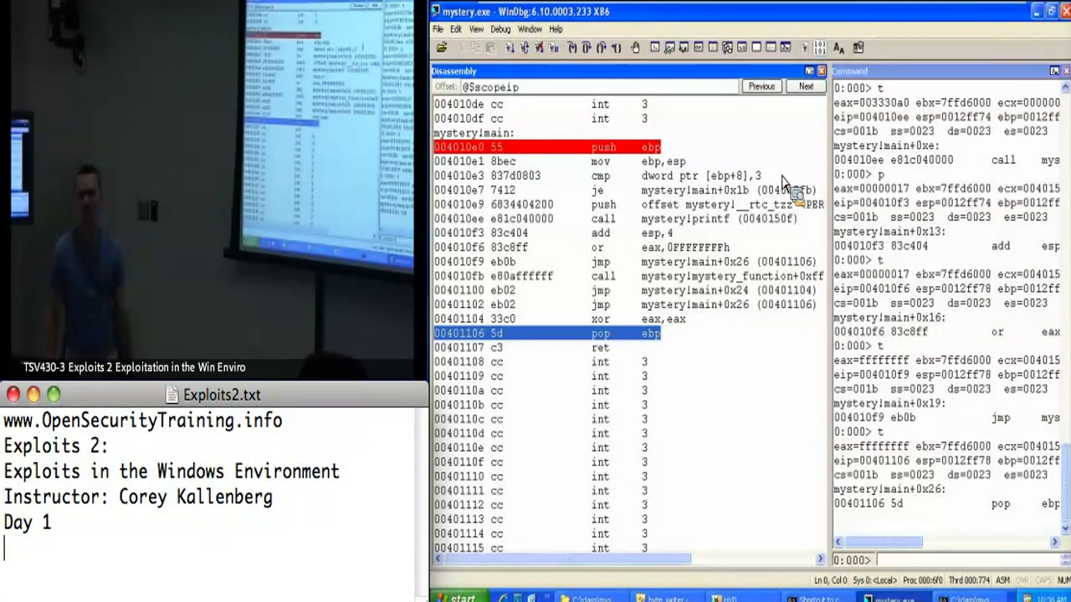
pyautogui.click(502, 175)
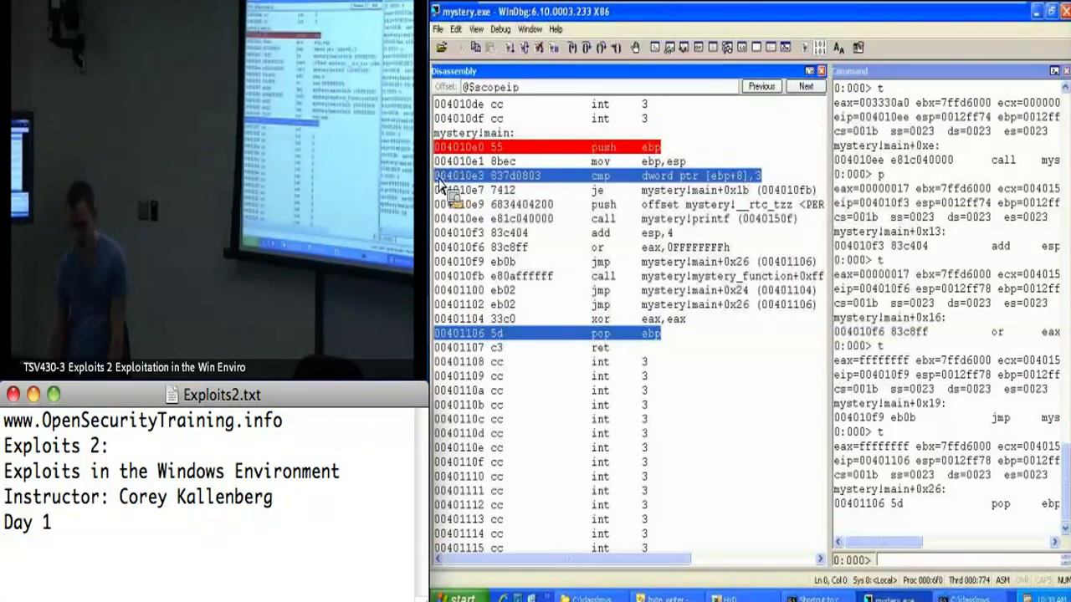
pyautogui.moveTo(485, 201)
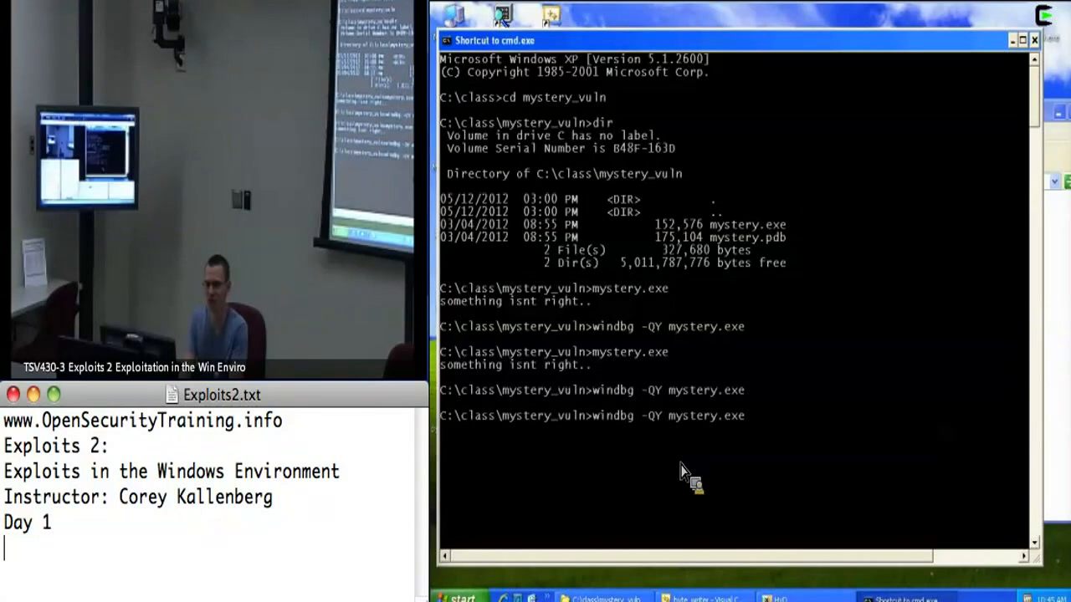
# Relaunch mystery.exe under WinDbg with the arguments a b
pyautogui.write('a b')
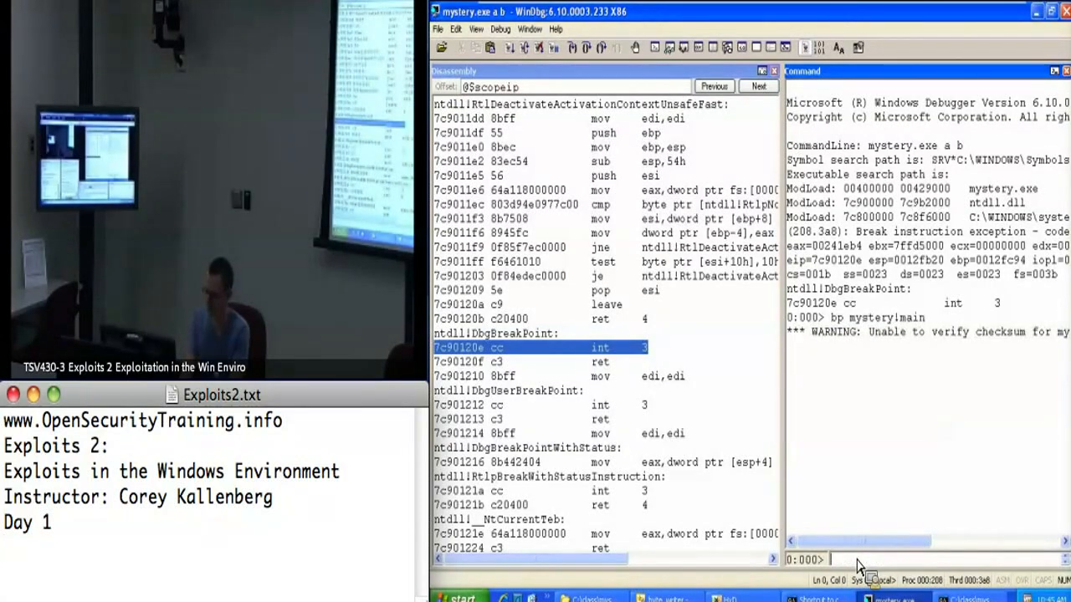
# Run to the mystery!main breakpoint with g, then single-step toward mystery_function
pyautogui.write('g')
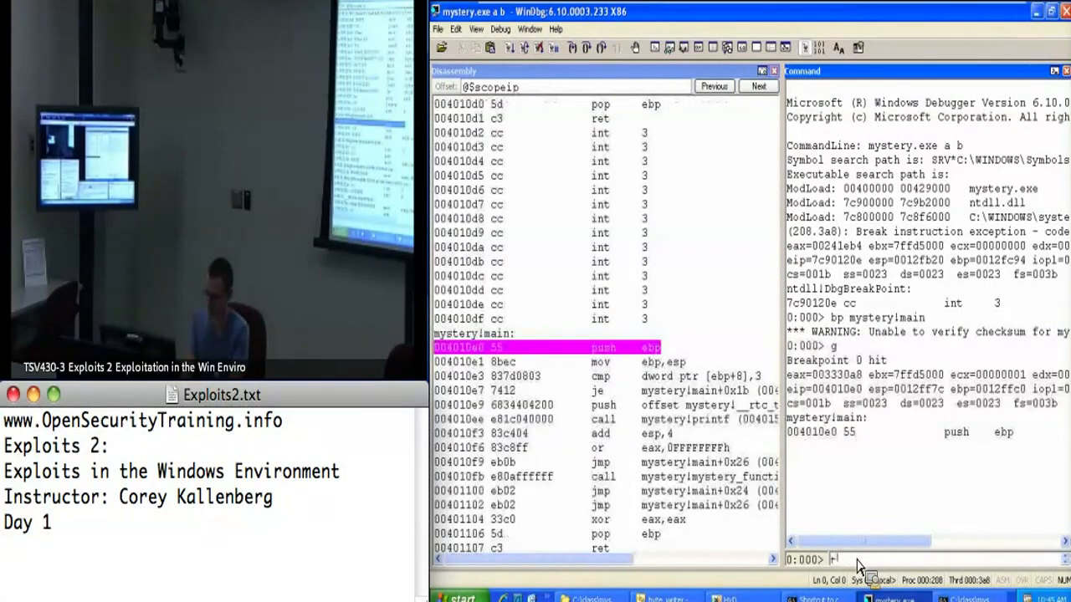
pyautogui.write('t')
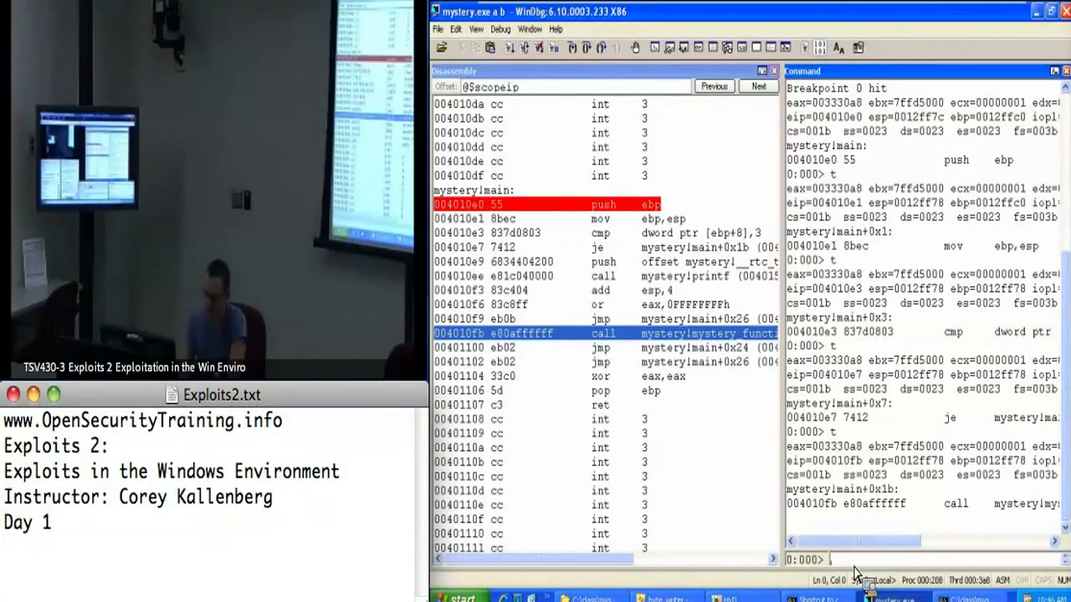
pyautogui.write('t')
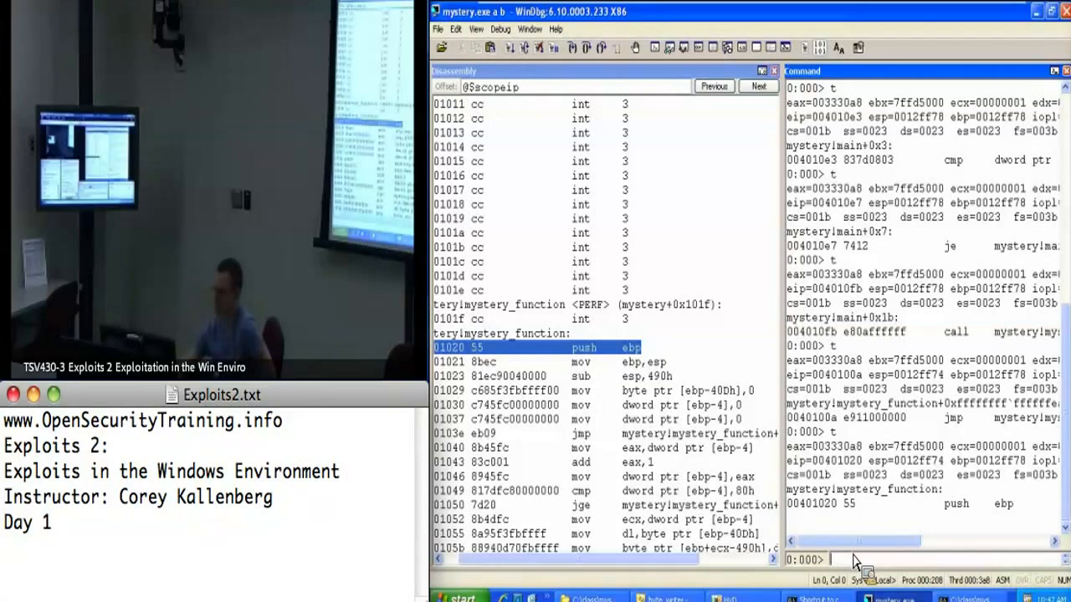
# Trace mystery_function's byte-copy loop with t until eip reaches 00401043
pyautogui.write('t')
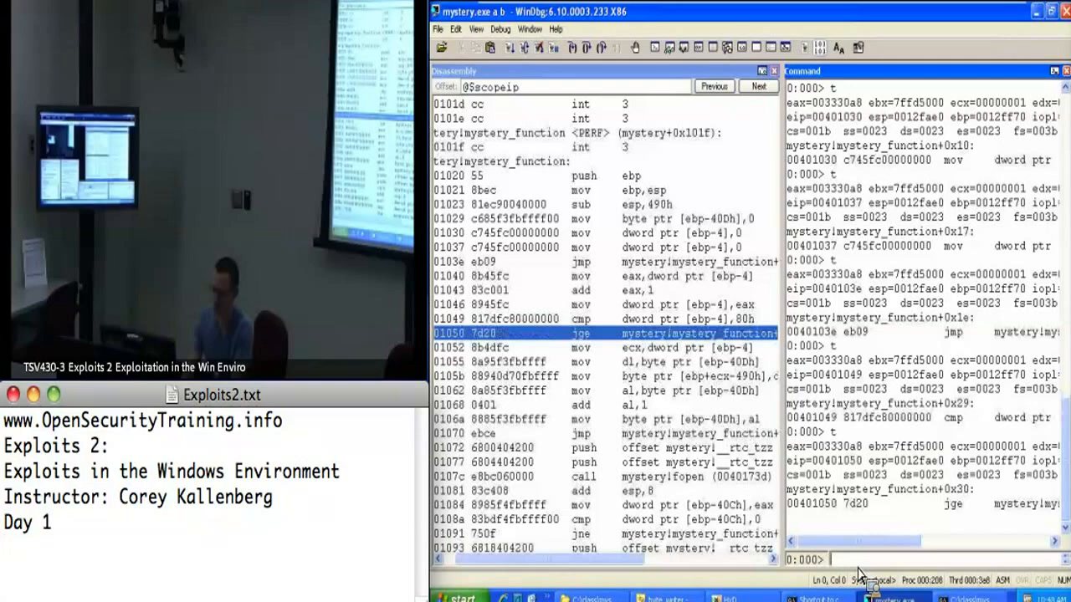
pyautogui.hscroll(3)
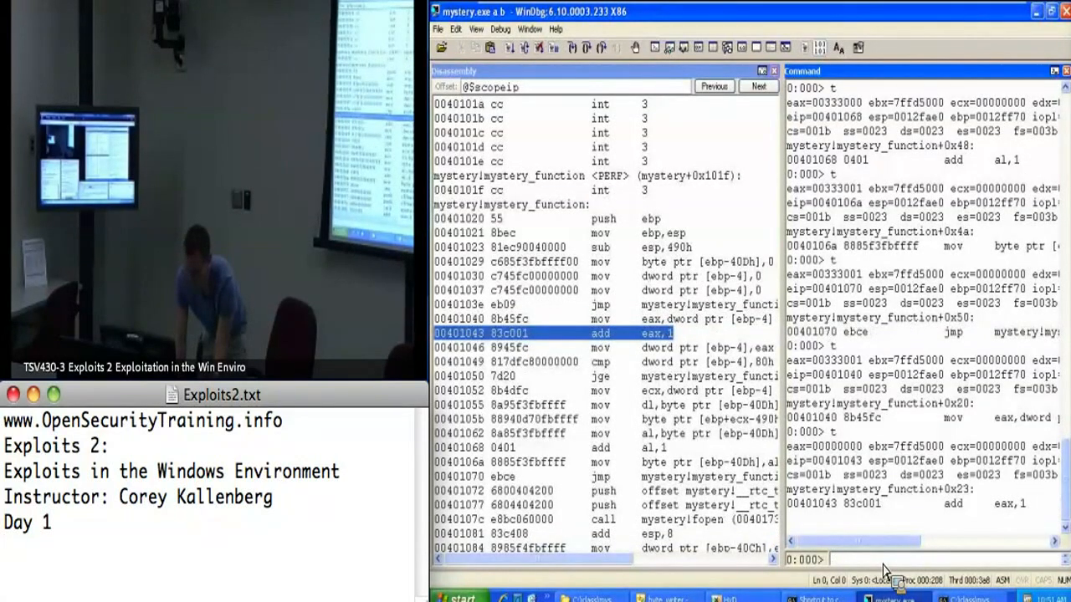
# Trace another loop pass with t until eip returns to 00401040
pyautogui.write('t')
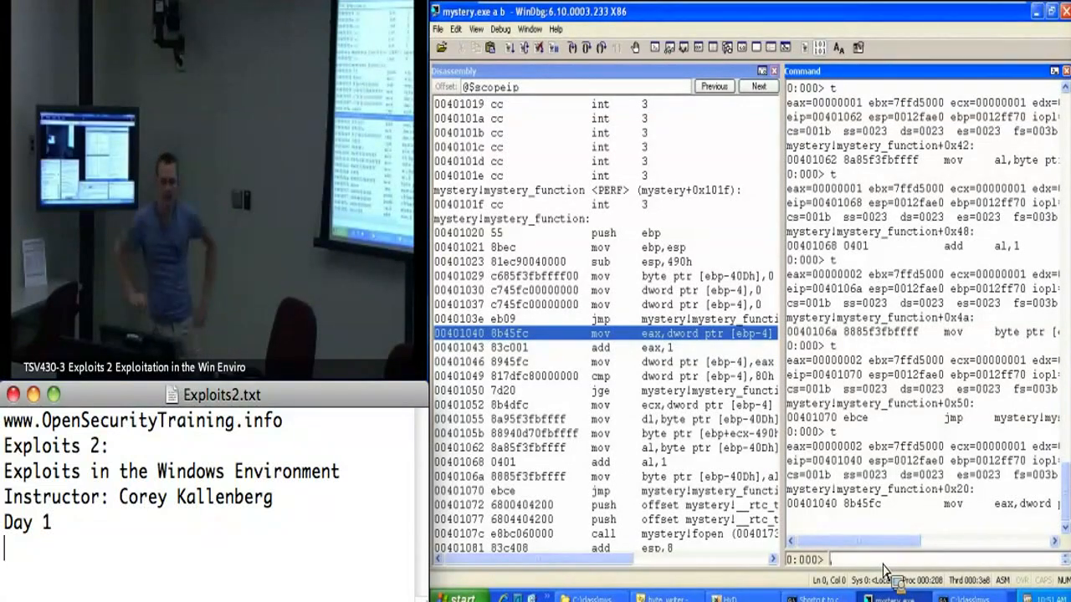
pyautogui.moveTo(770, 585)
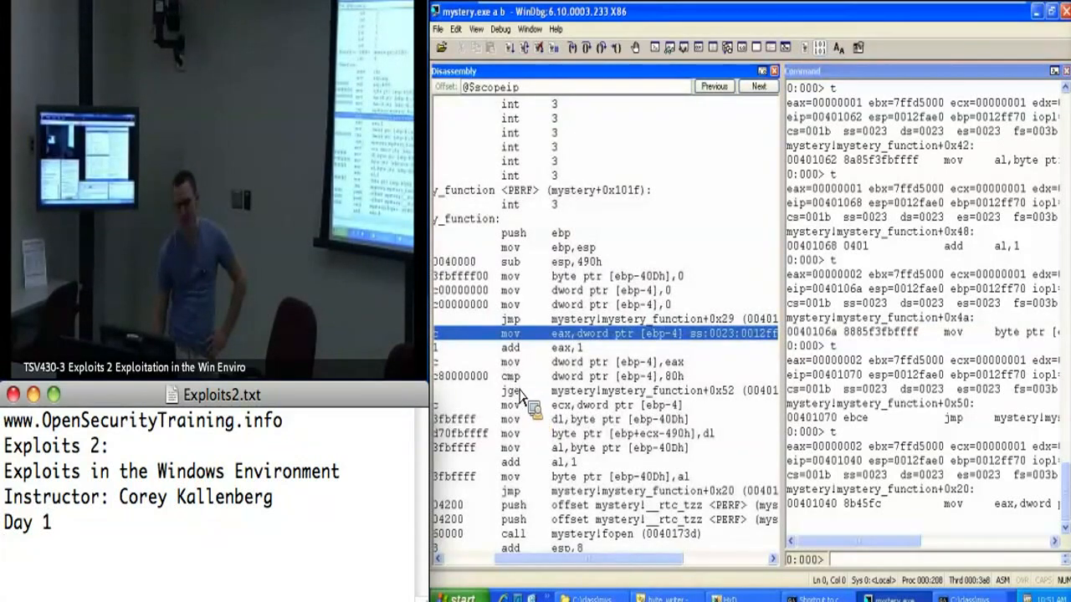
pyautogui.moveTo(536, 406)
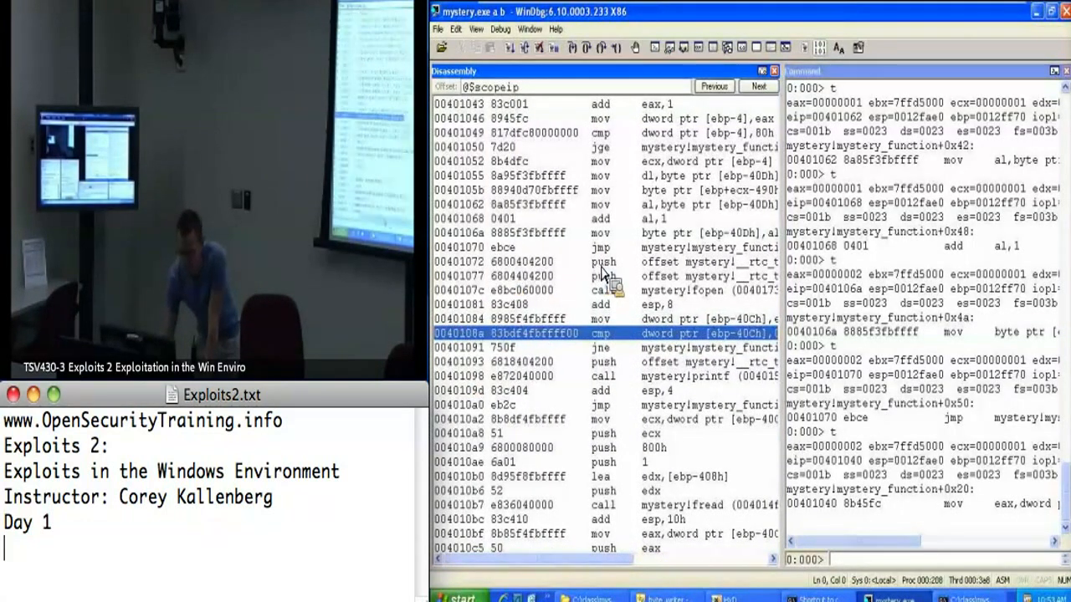
pyautogui.moveTo(623, 47)
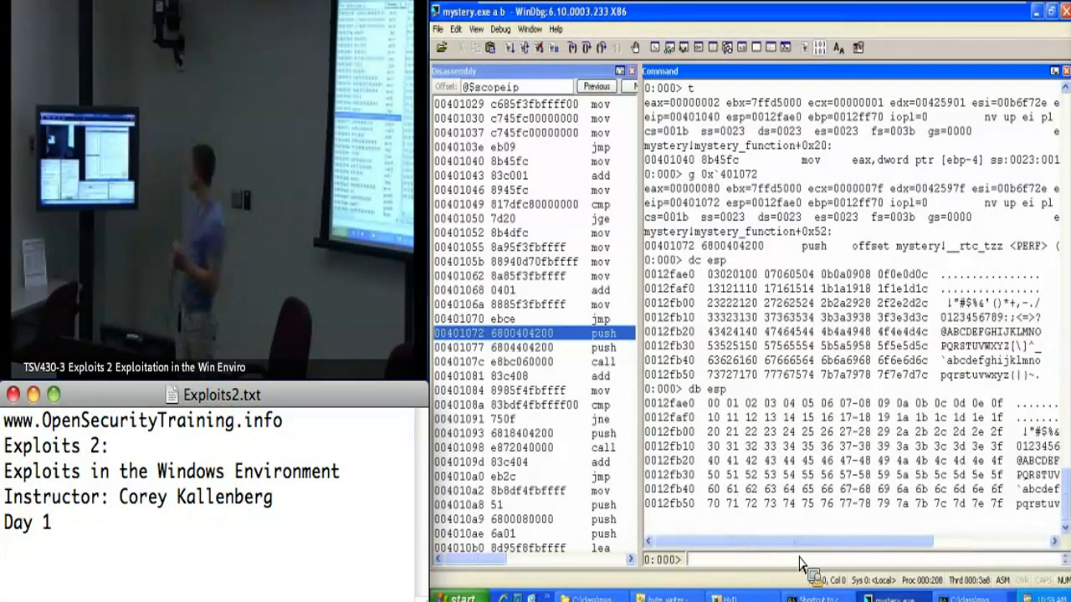
# Dump the memory at the top of the stack (esp) in the Command window
pyautogui.write('db esb')
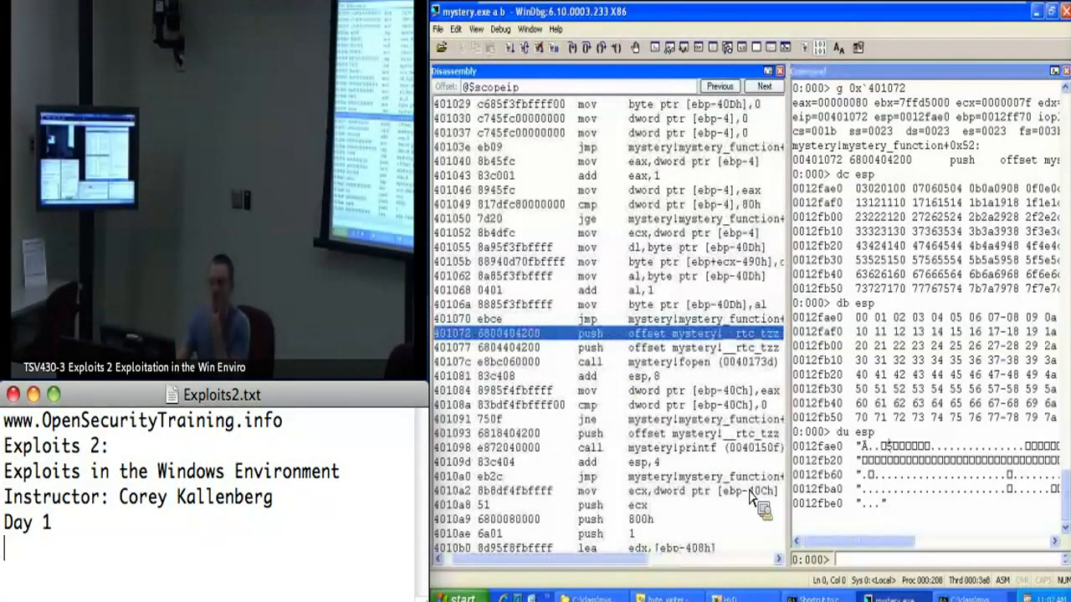
pyautogui.moveTo(861, 577)
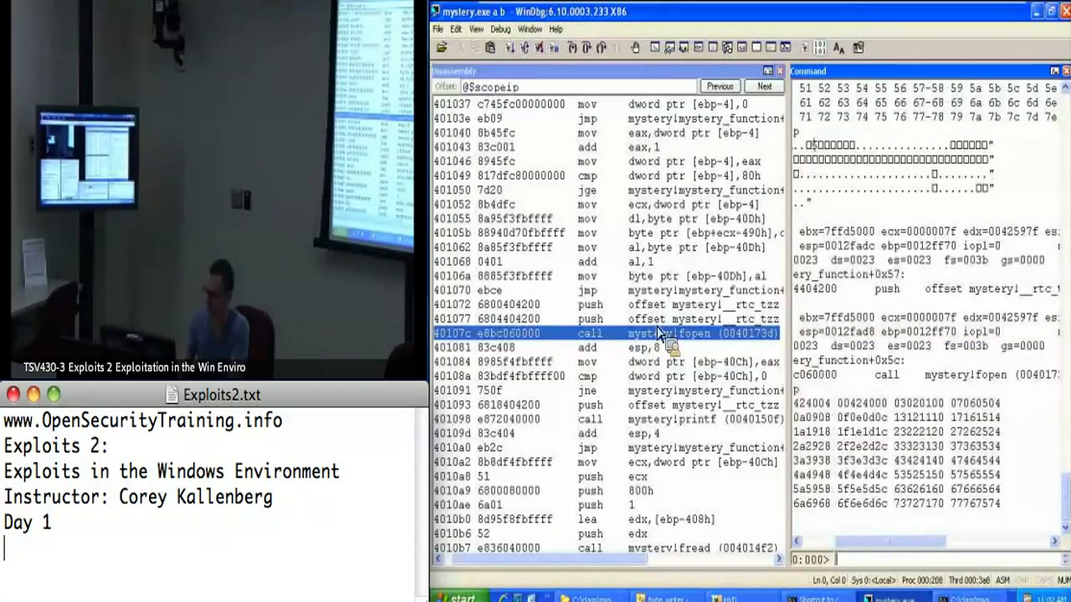
pyautogui.moveTo(874, 573)
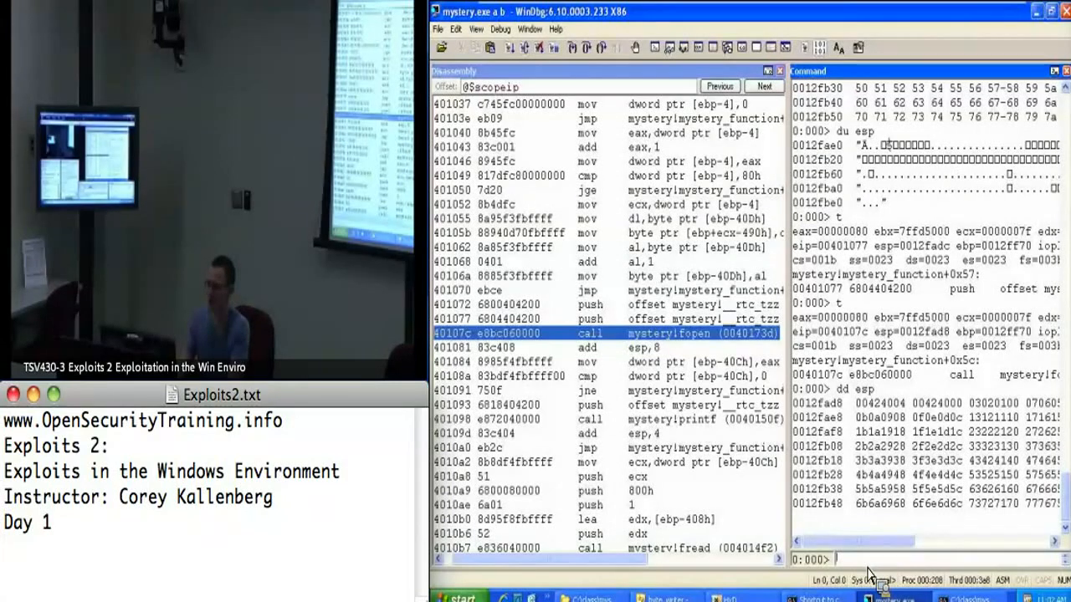
pyautogui.moveTo(790, 577)
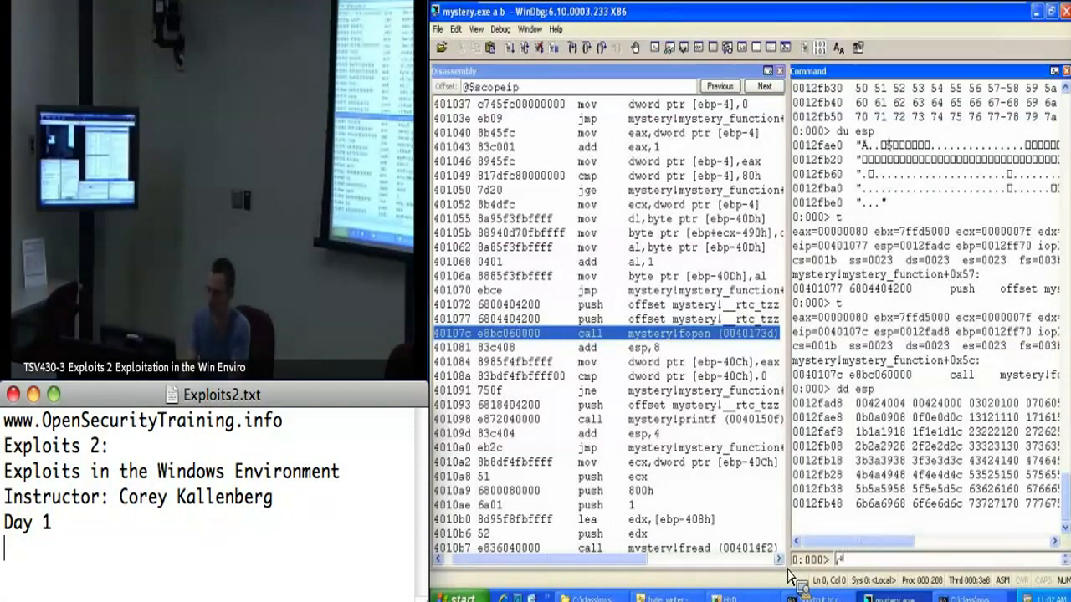
# Dump fopen's stack arguments and the string bytes at poi(esp)
pyautogui.write('dc')
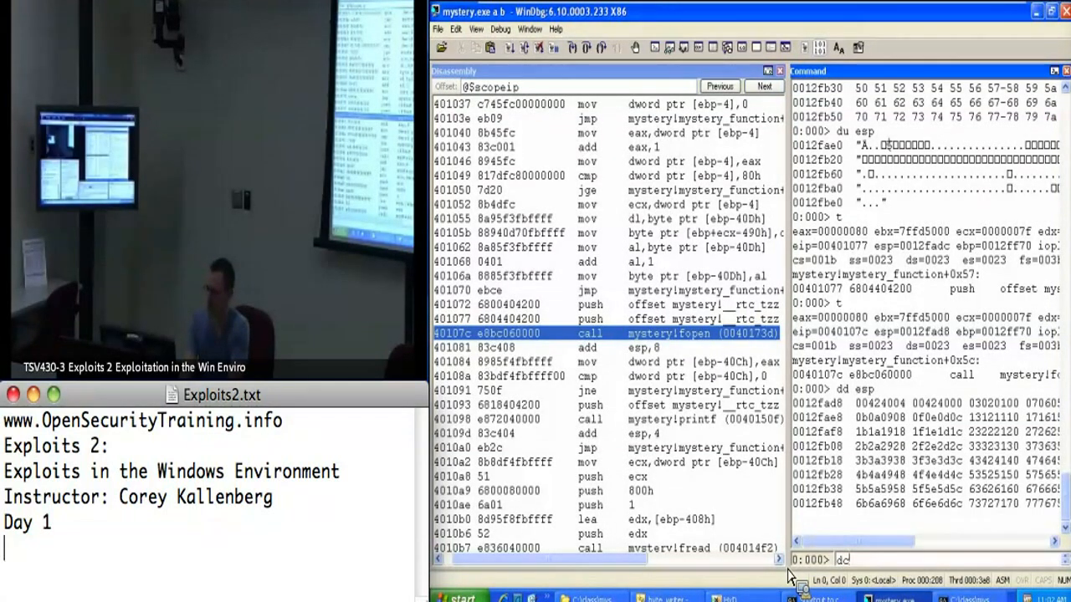
pyautogui.write('db pc')
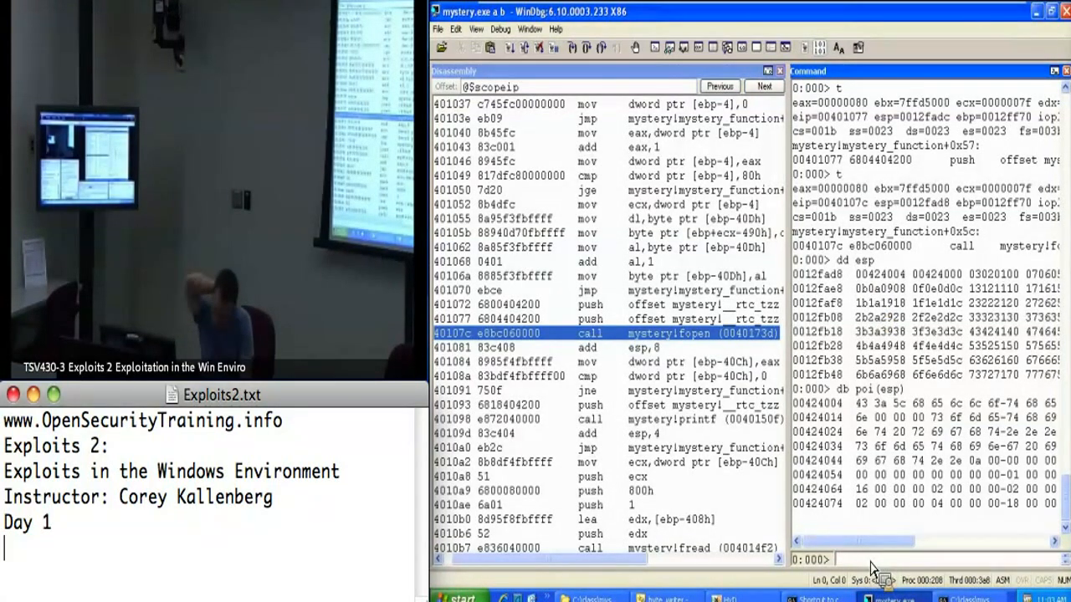
pyautogui.write('db poi(esp)')
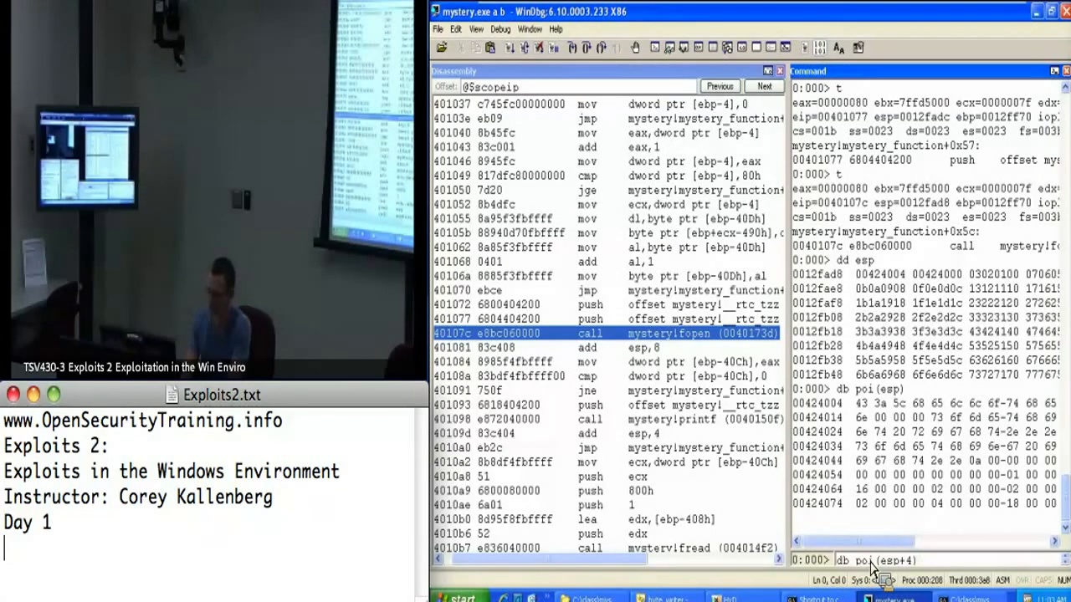
pyautogui.press('Return')
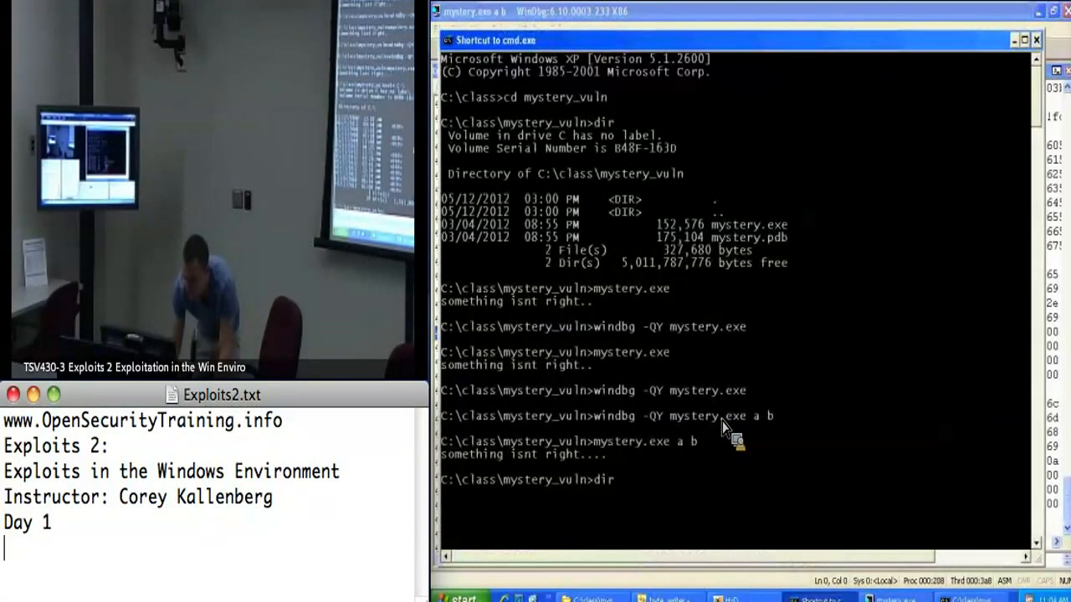
# Show the directory listing of C:\ in cmd.exe
pyautogui.write('dir C:\\')
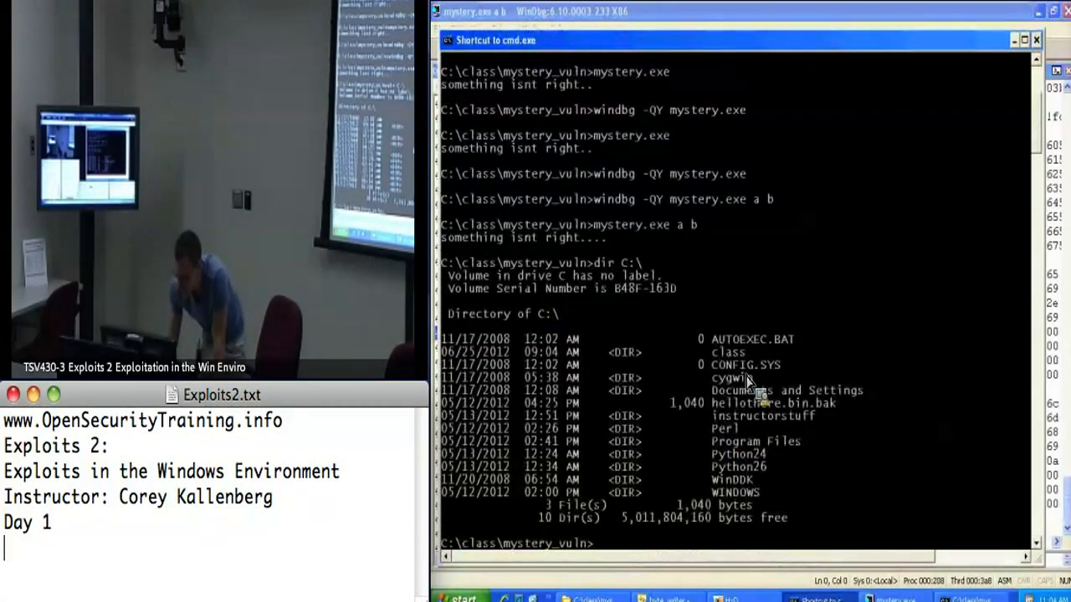
pyautogui.moveTo(799, 351)
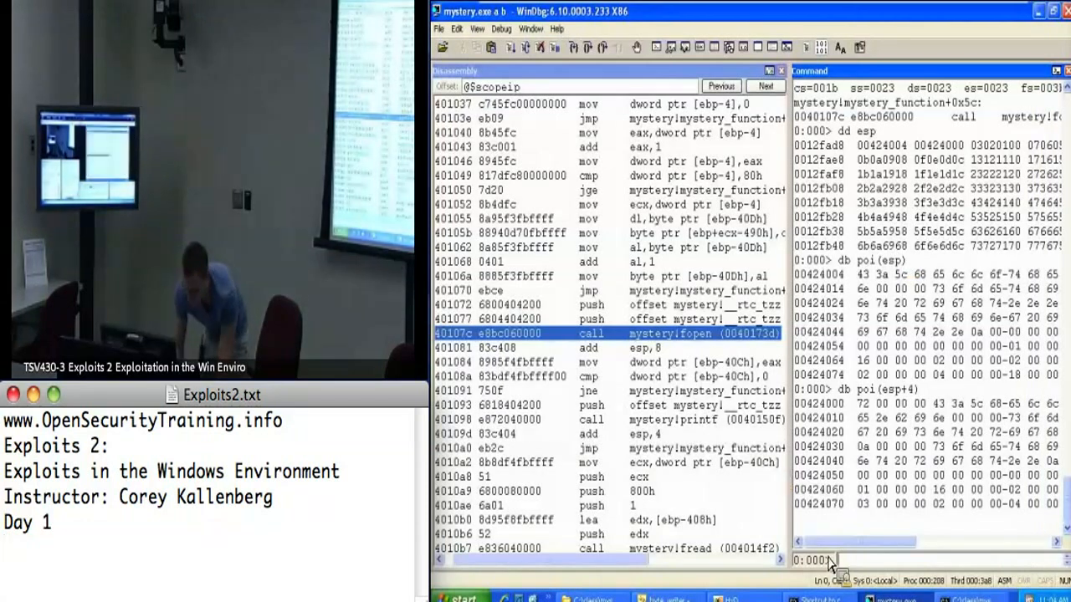
# Step over fopen with 'p' and dump the ASCII string at poi(esp)
pyautogui.write('p')
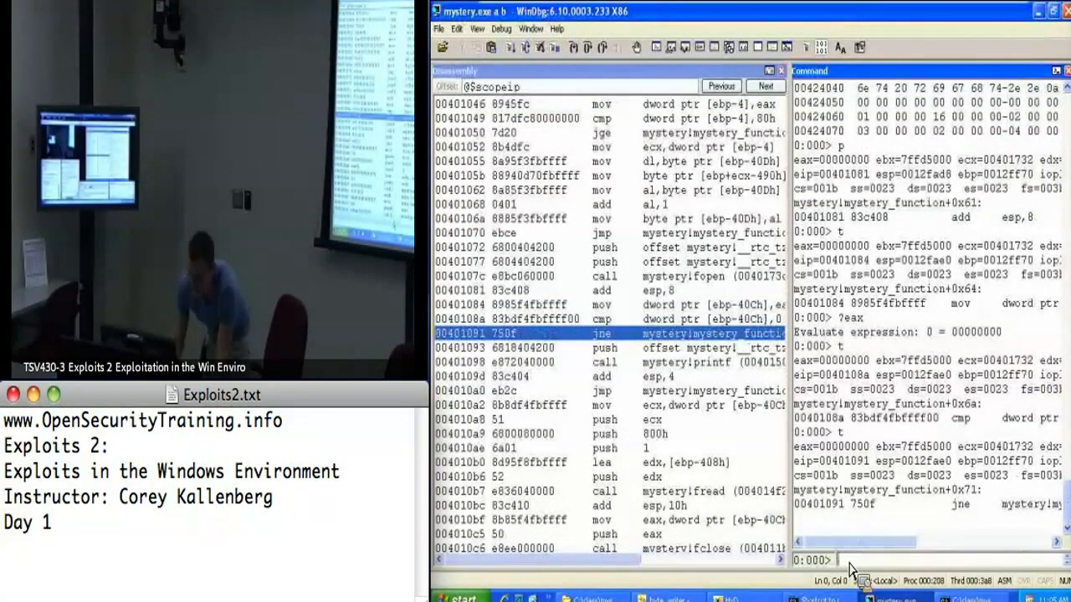
pyautogui.hscroll(3)
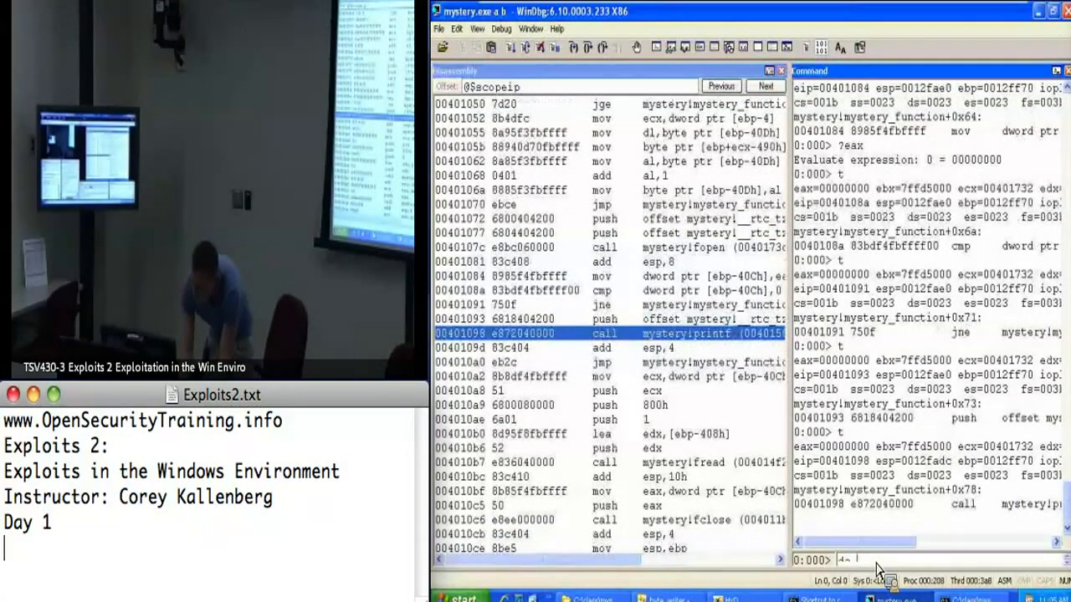
pyautogui.write('da poi(esp)')
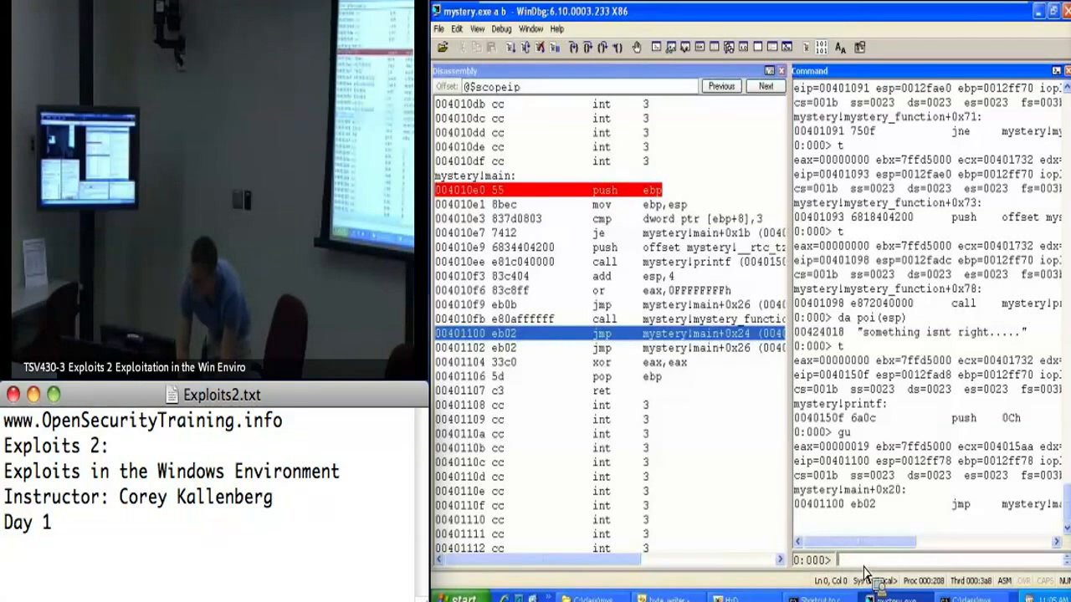
# Restart mystery.exe in WinDbg with .restart
pyautogui.write('.restart')
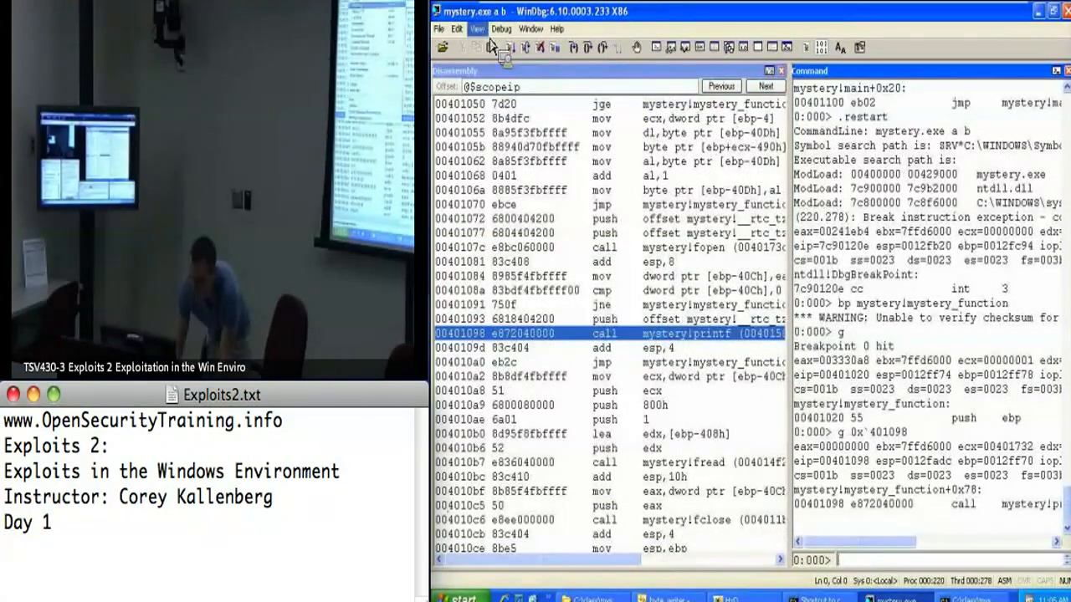
# Bring up the Disassembly window from the View menu
pyautogui.click(477, 27)
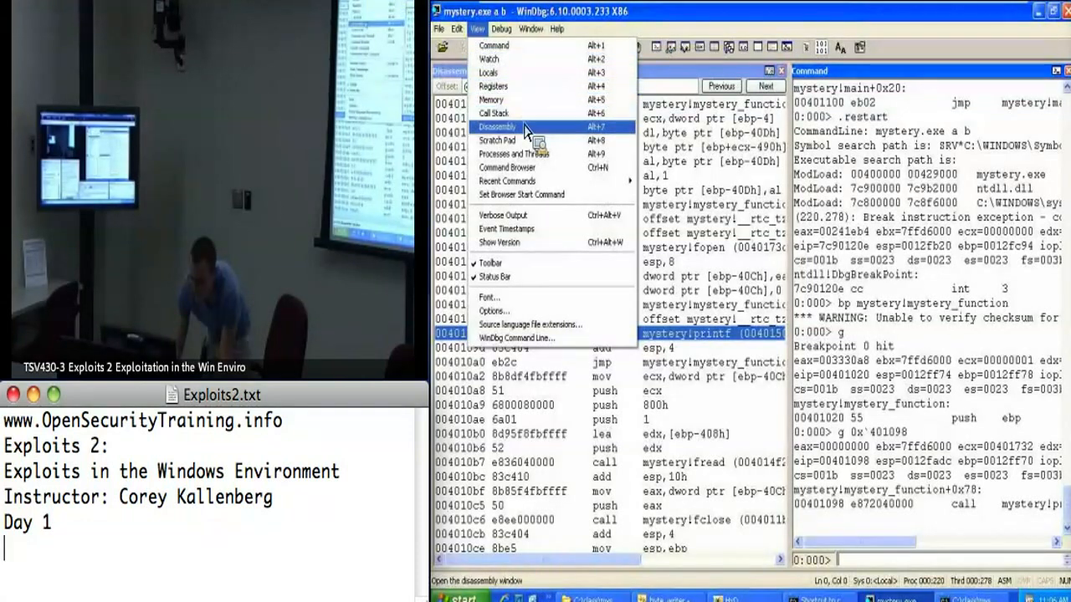
pyautogui.click(498, 127)
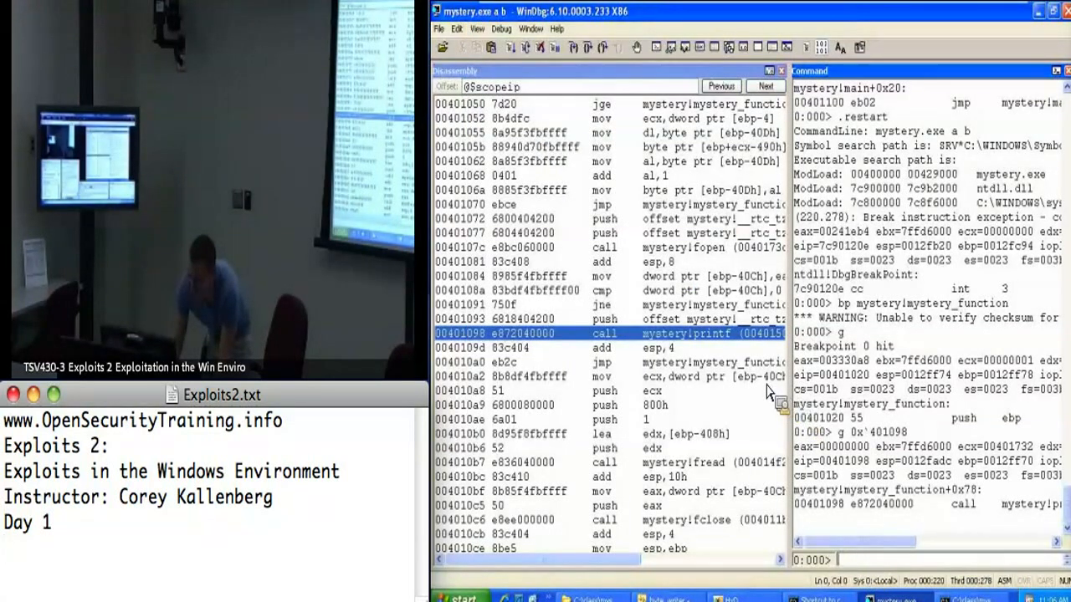
pyautogui.moveTo(695, 355)
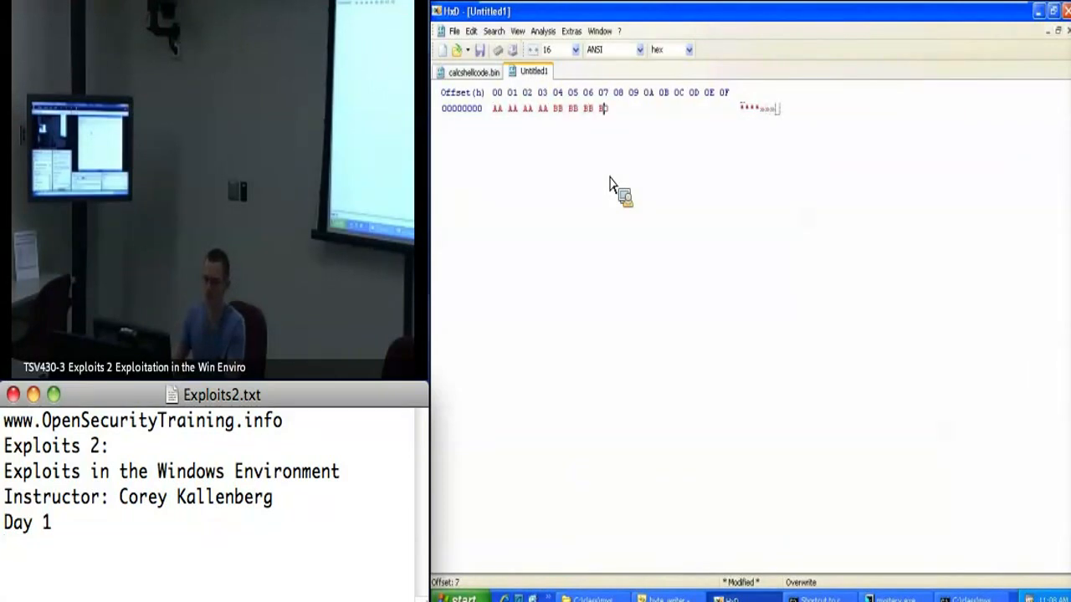
# Save the new byte file as hellothere.bin in the root of C:\
pyautogui.click(454, 31)
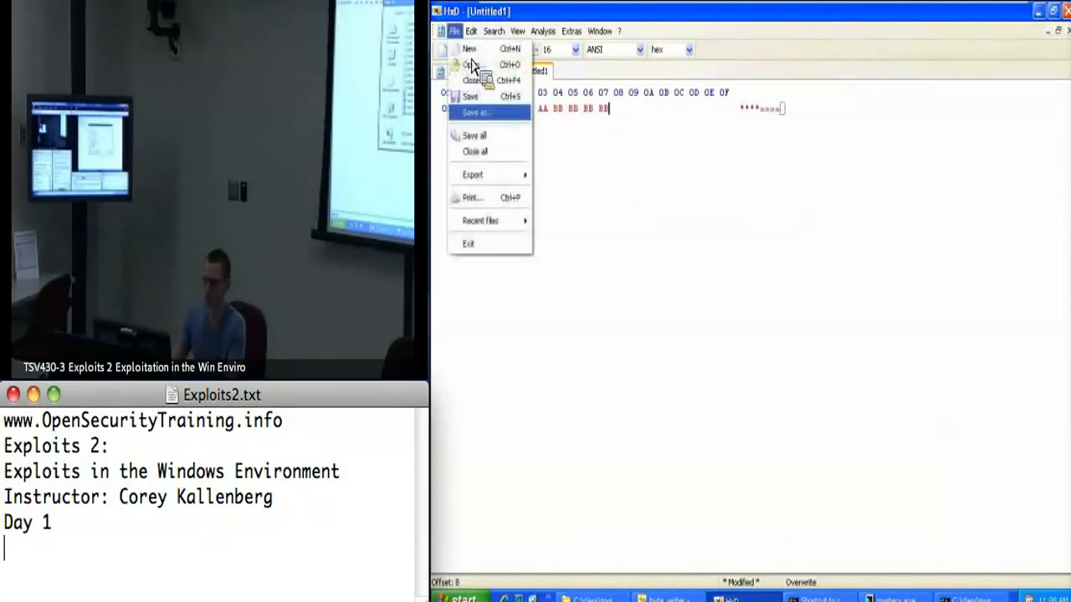
pyautogui.click(475, 112)
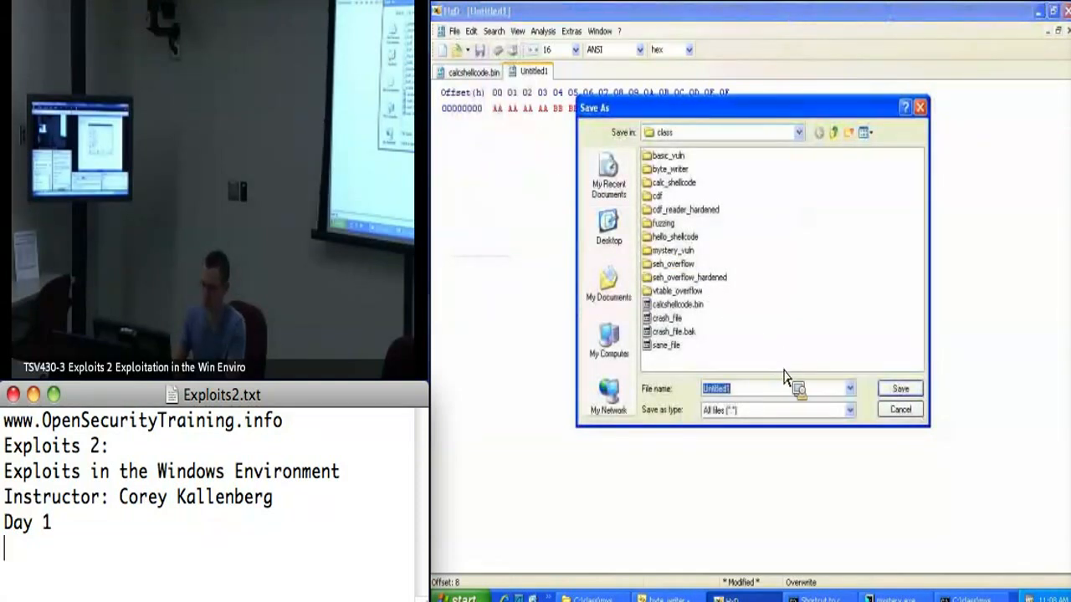
pyautogui.click(796, 132)
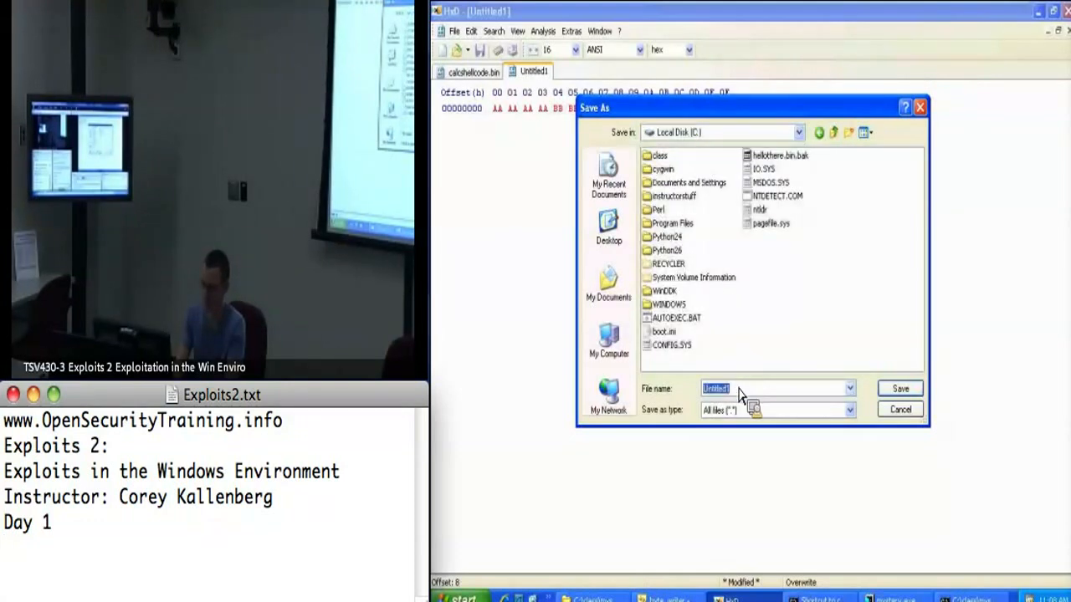
pyautogui.write('hellothere.b')
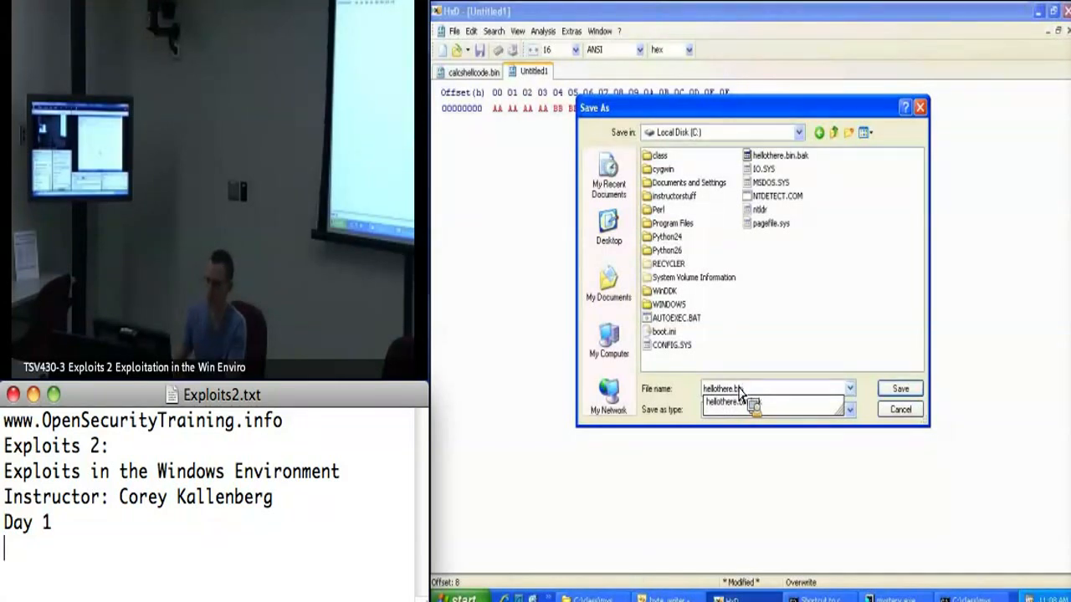
pyautogui.click(899, 388)
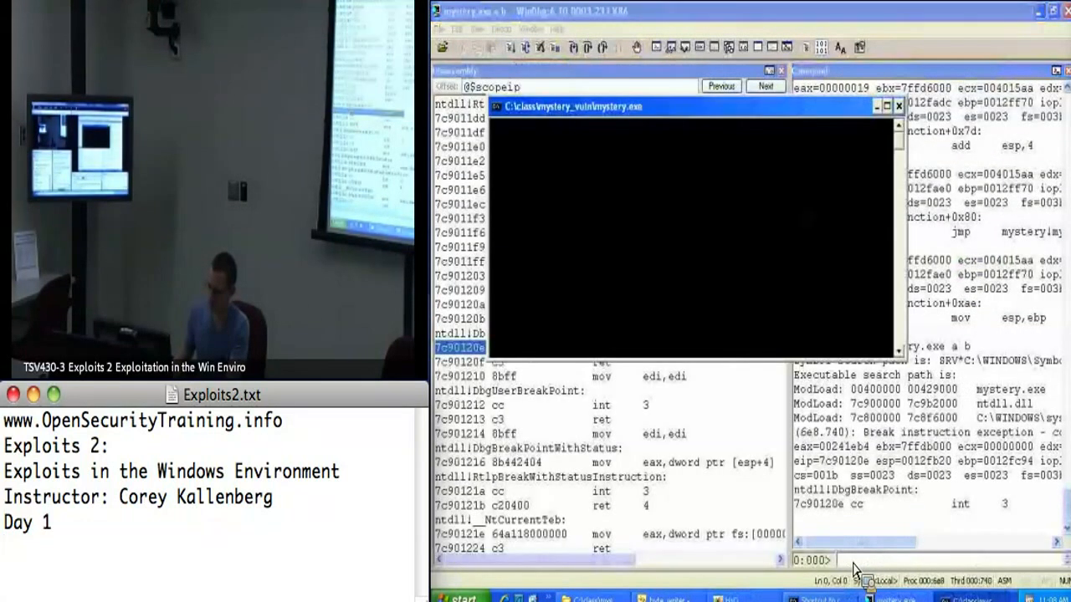
# Start typing a breakpoint on mystery!mystery_function in the Command window
pyautogui.write('bp mystery!r')
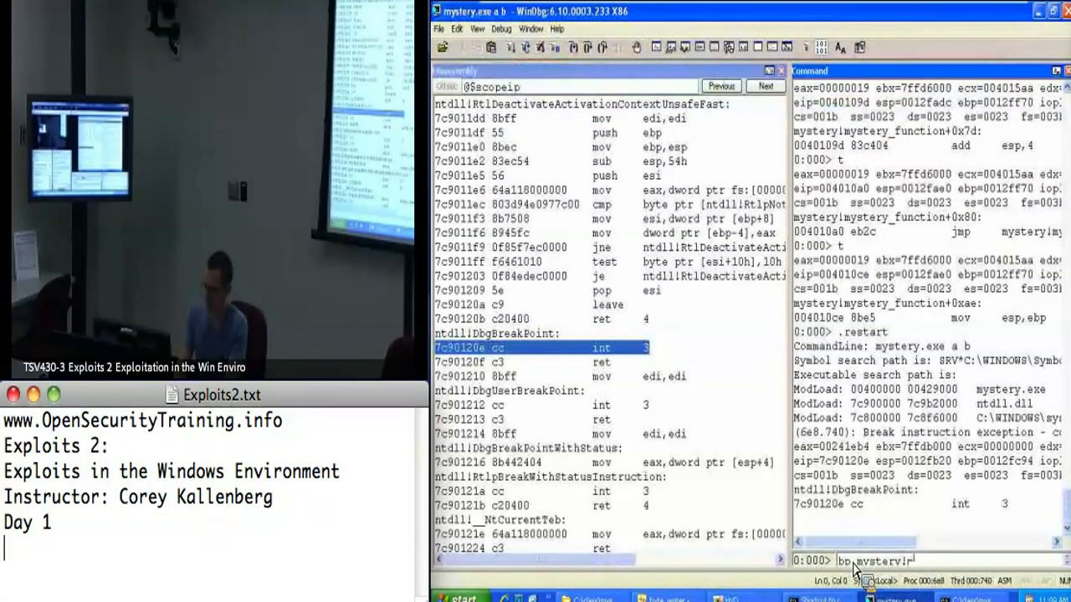
pyautogui.write('mystery')
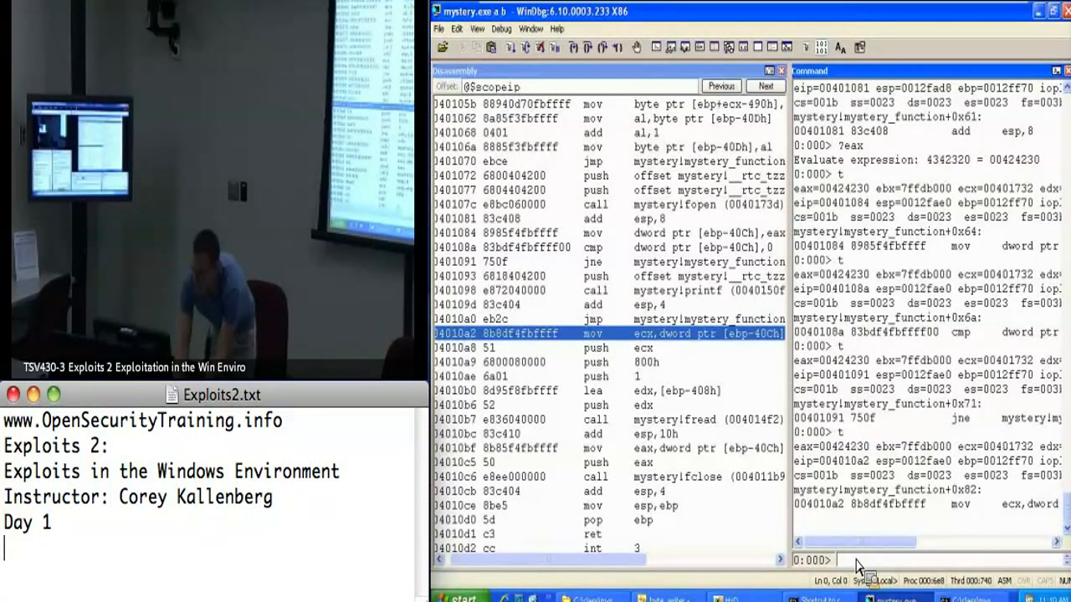
# Trace one more instruction toward fread and dump its stack arguments with 'dd esp'
pyautogui.write('t')
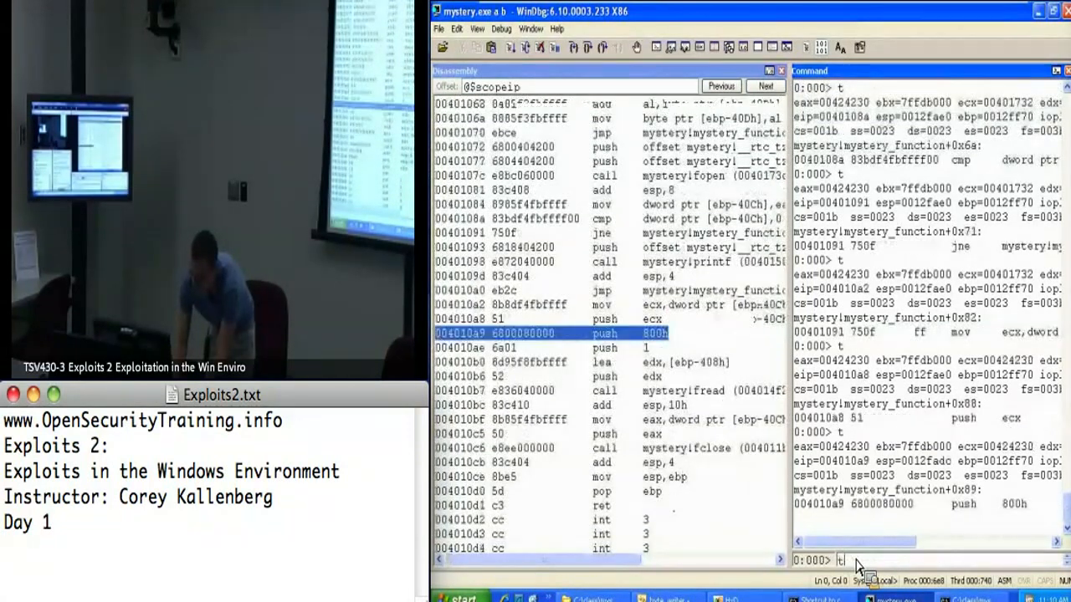
pyautogui.press('Return')
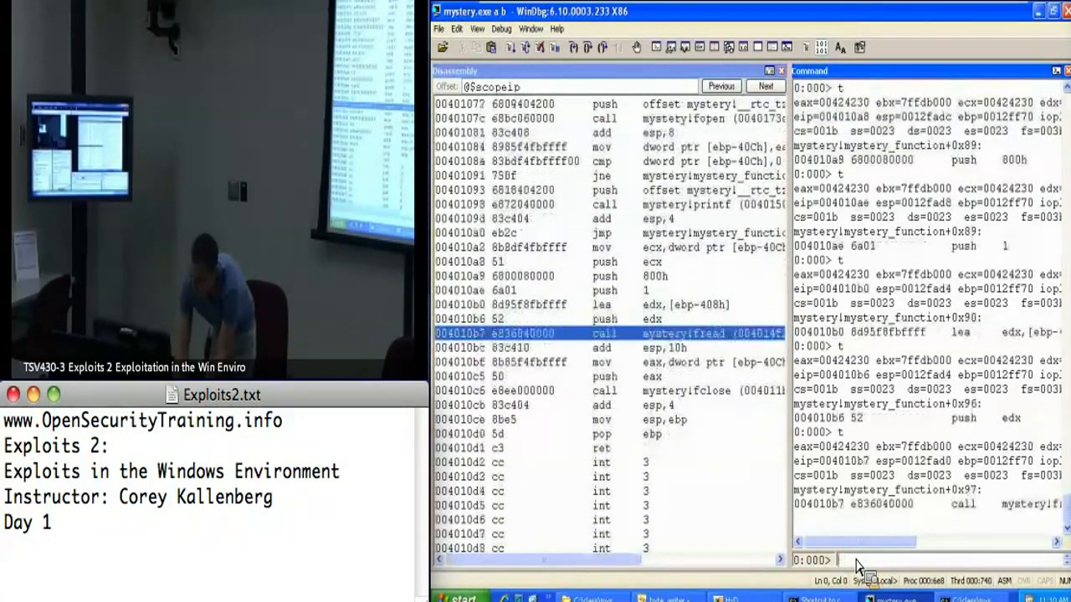
pyautogui.write('dd esp 1')
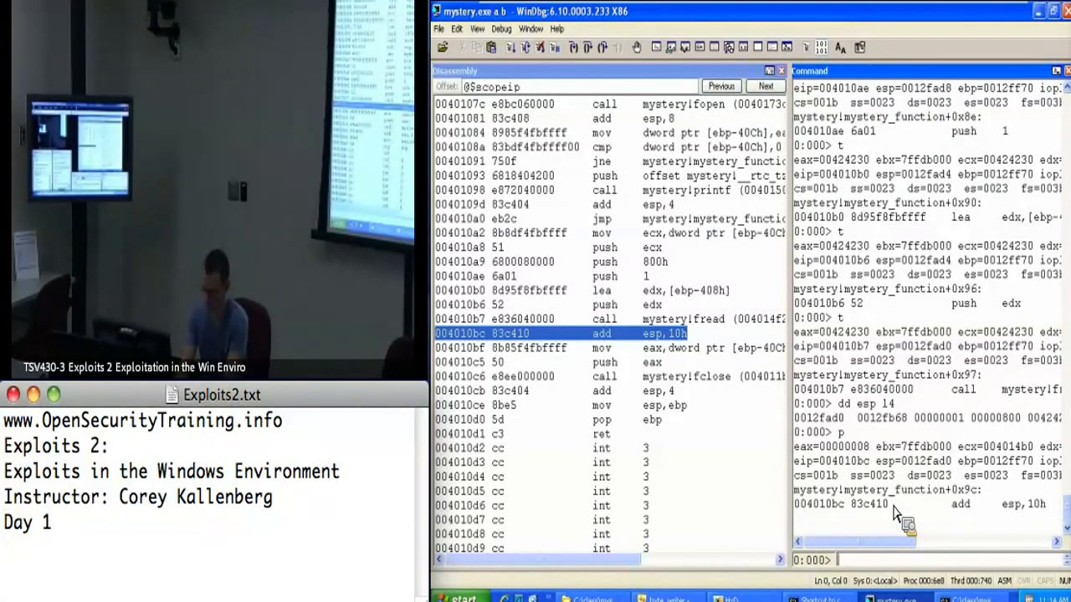
# Dump memory past the read buffer and at address 0x130000
pyautogui.write('dd')
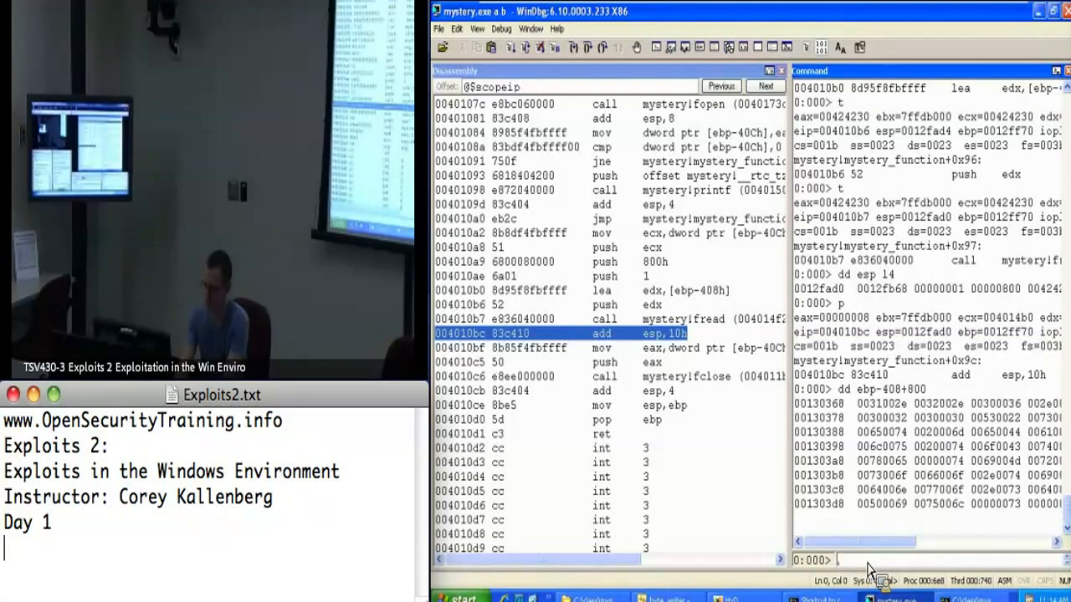
pyautogui.write('dd 130')
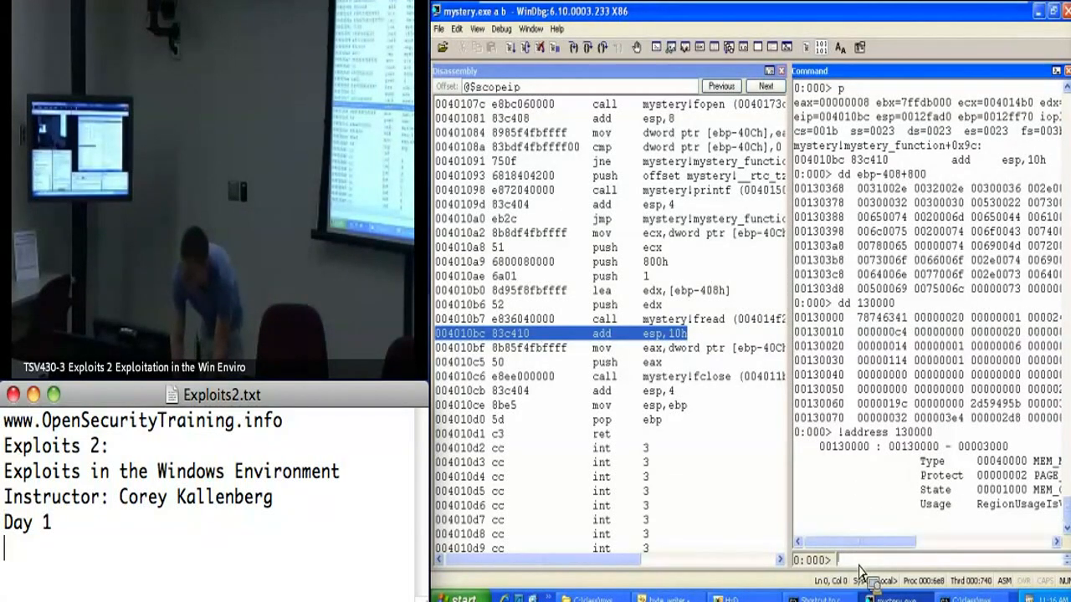
# Run !teb and highlight ExceptionList, StackBase 00130000 and StackLimit 0012e000
pyautogui.write('!teb')
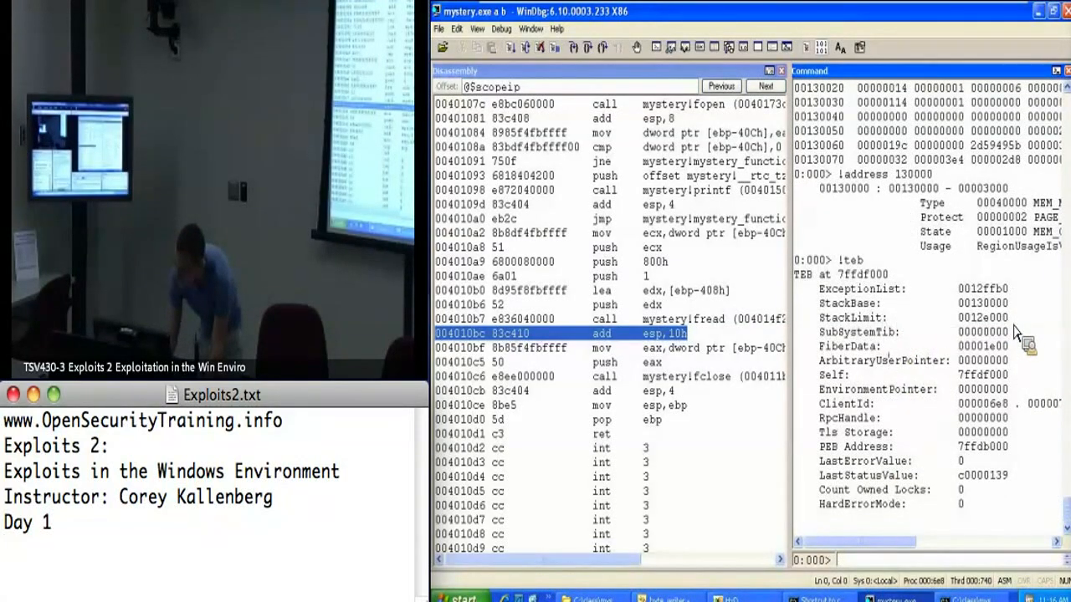
pyautogui.moveTo(816, 288); pyautogui.dragTo(836, 318)
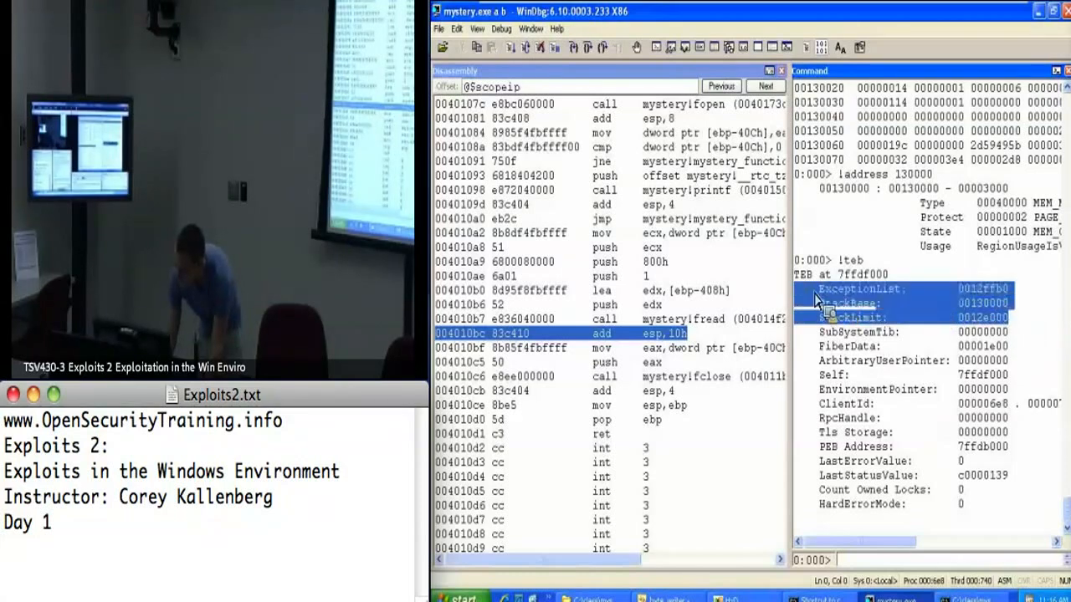
pyautogui.moveTo(878, 338)
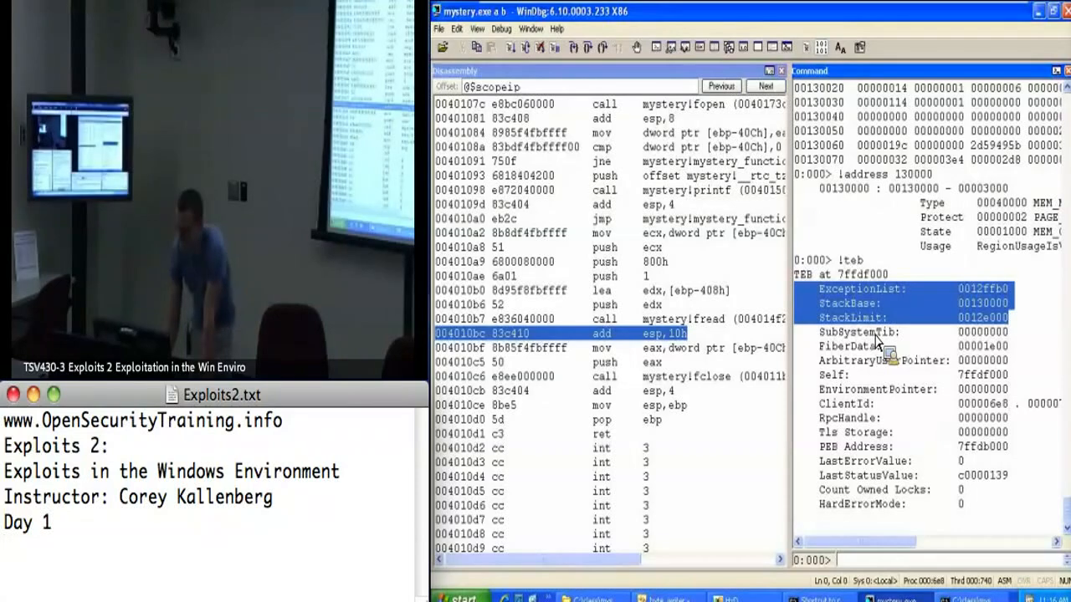